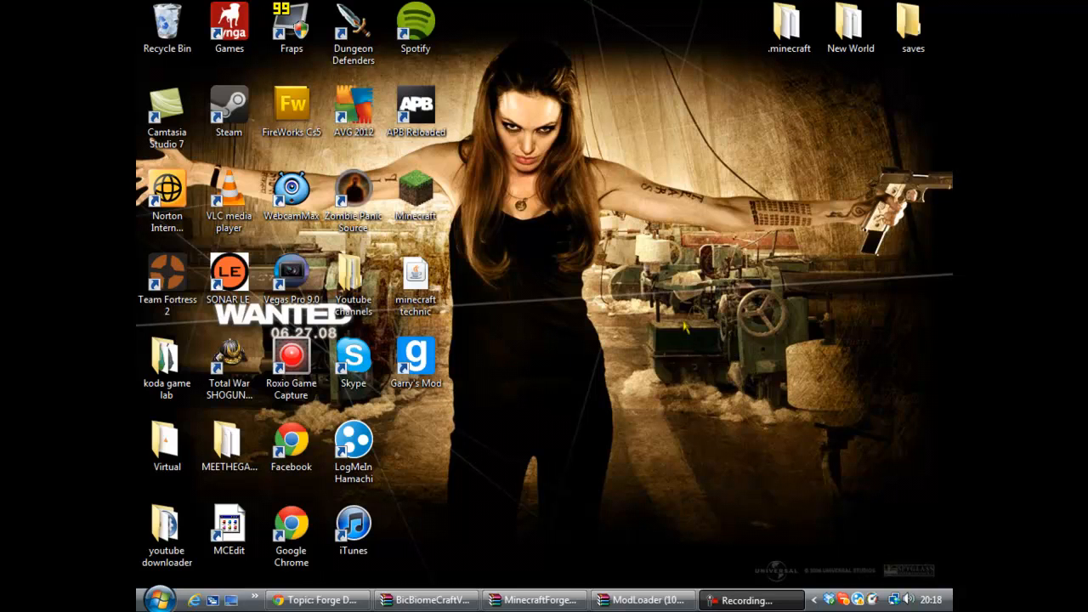
mouse_move(589, 195)
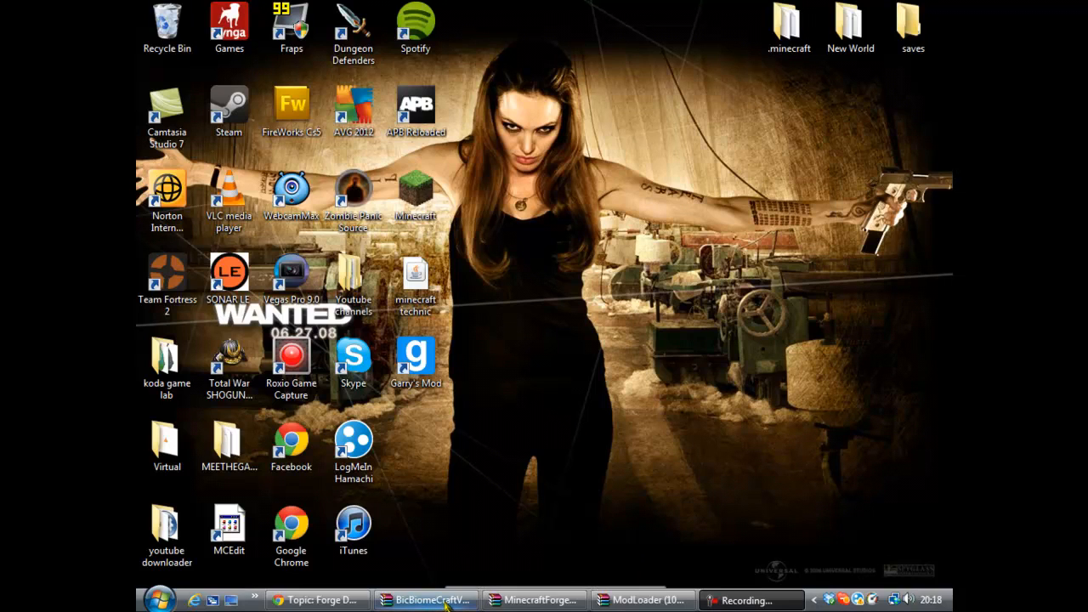
- Bring up the BicBiomeCraft forum thread in Chrome and scroll down the post
click(425, 599)
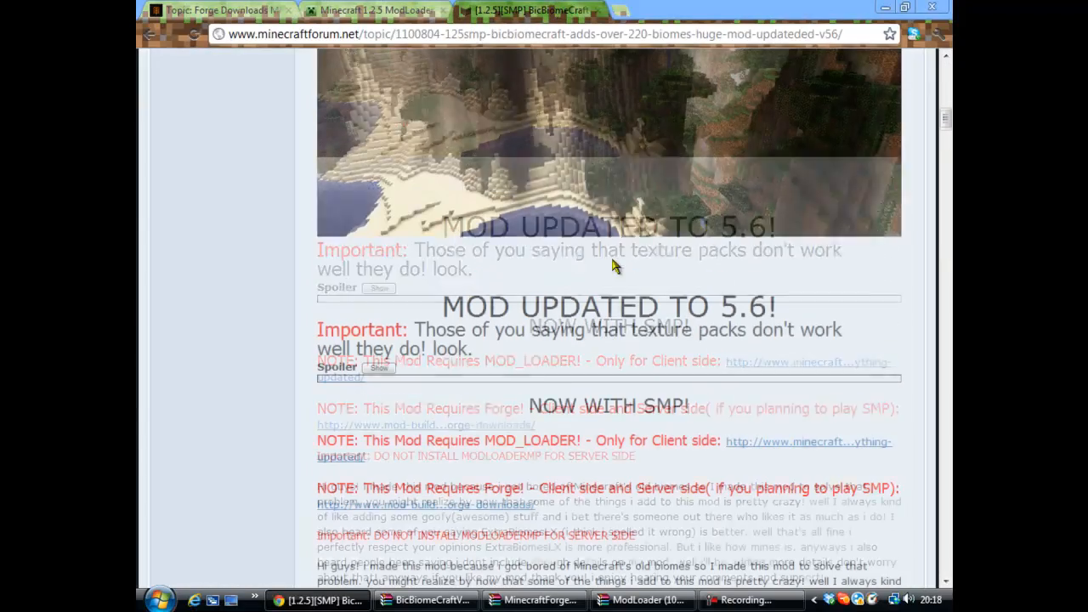
scroll(up, 3)
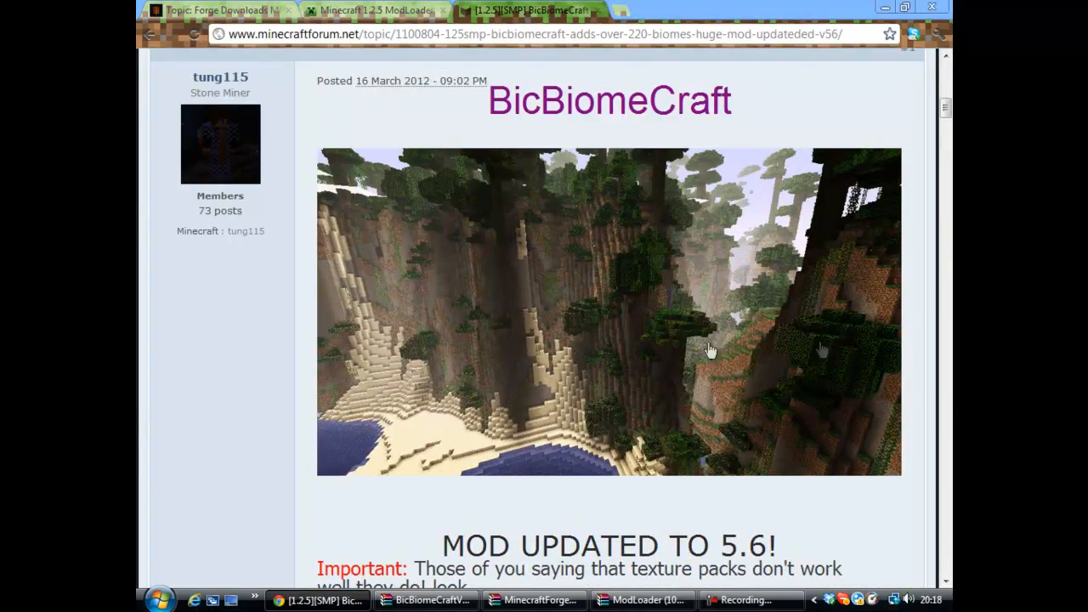
scroll(down, 3)
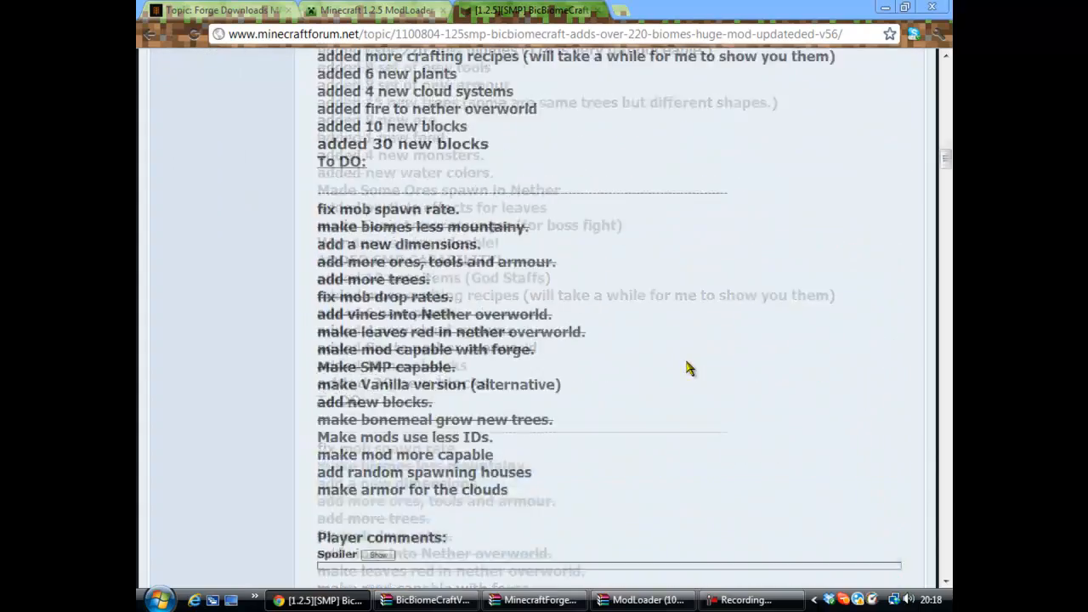
scroll(down, 3)
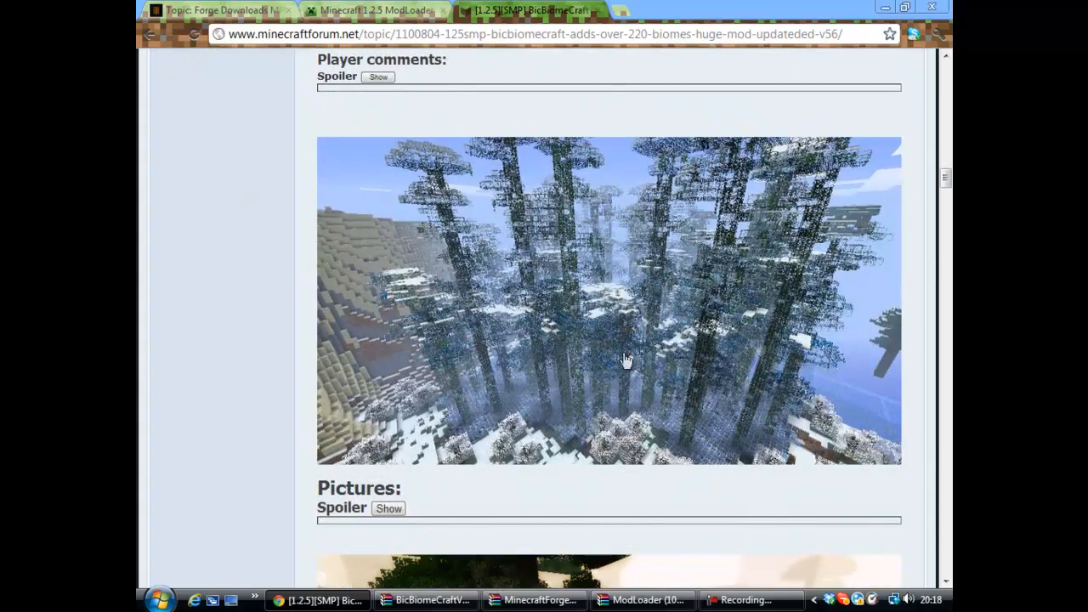
scroll(down, 3)
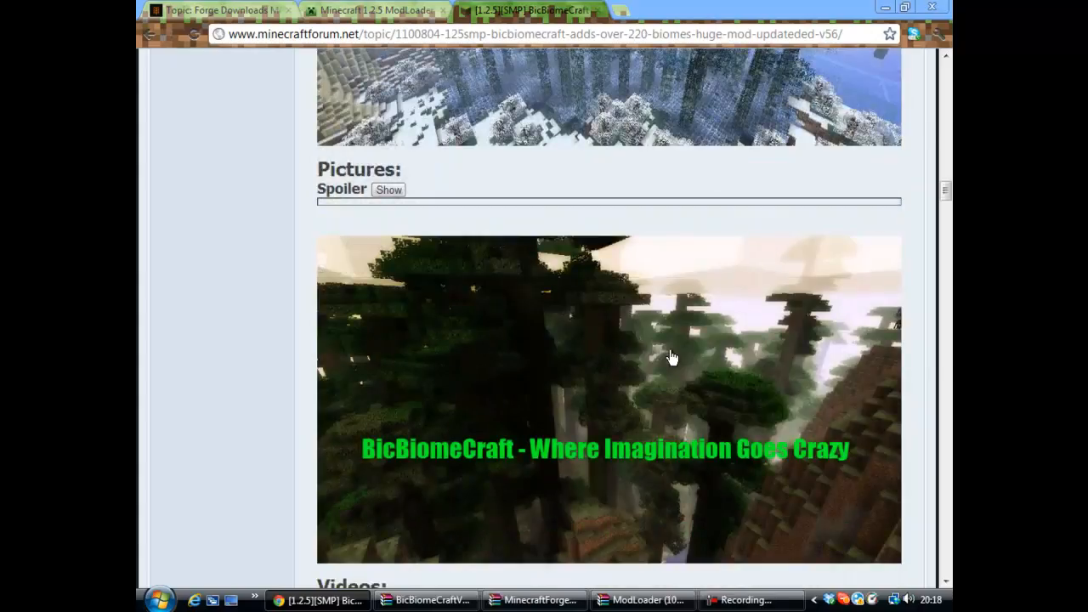
scroll(down, 3)
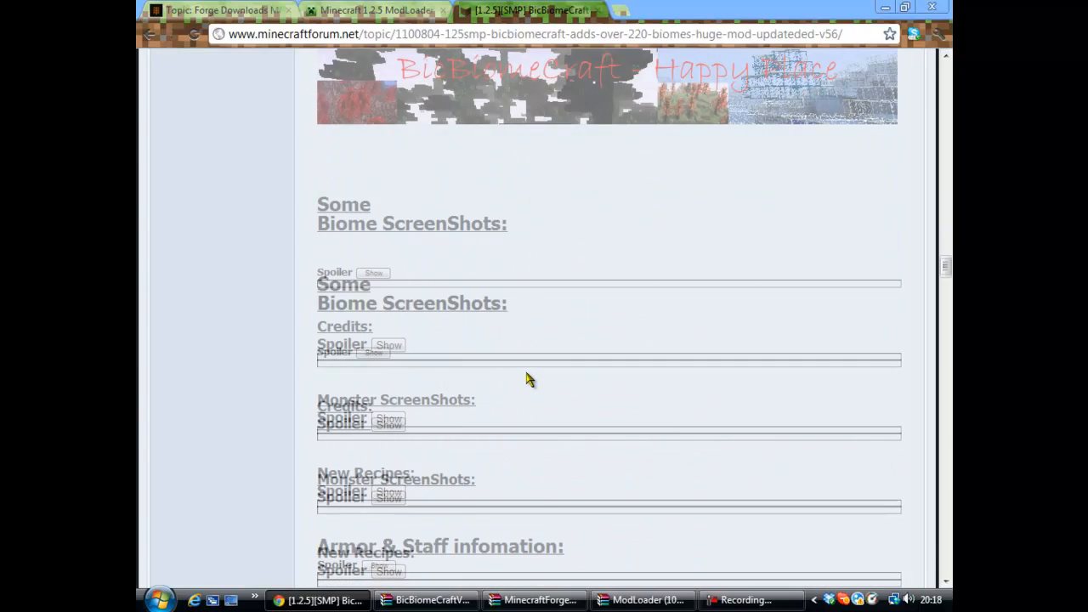
- Expand the Biome ScreenShots spoiler and scroll through the biome images
click(372, 272)
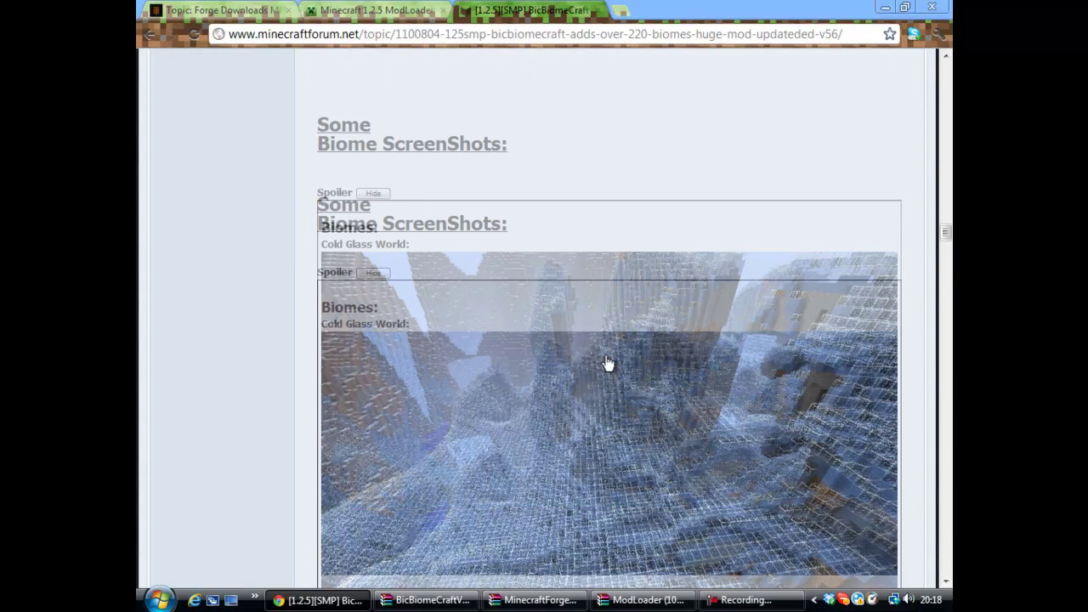
scroll(down, 3)
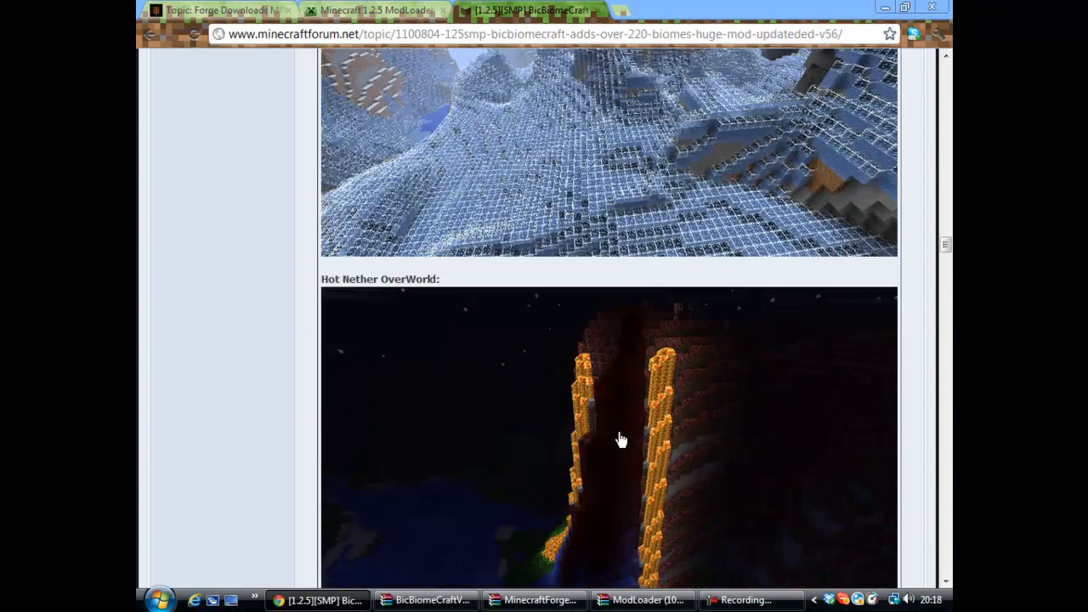
scroll(down, 3)
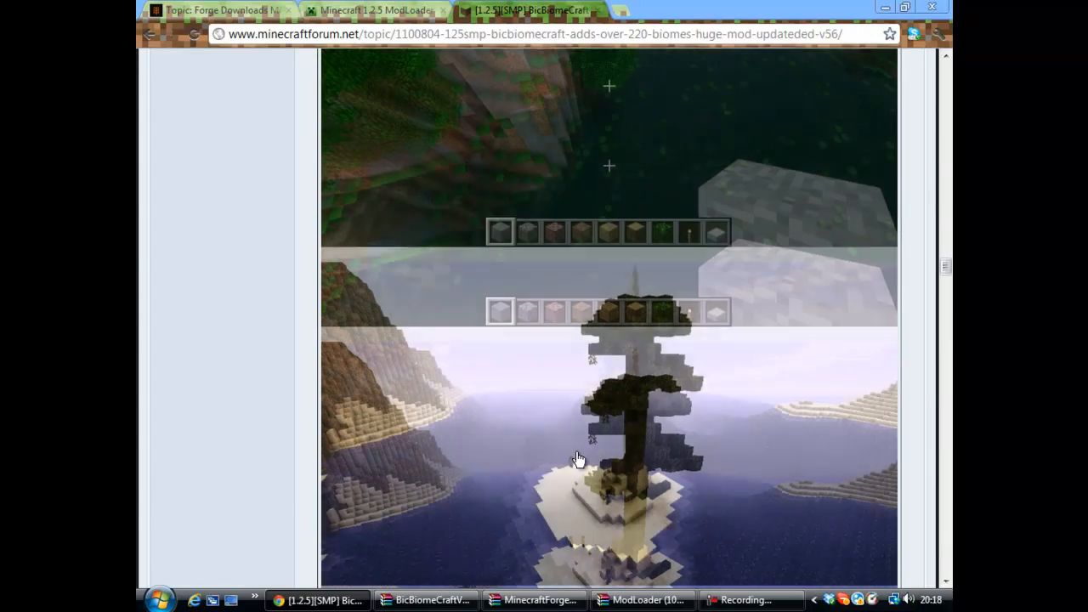
scroll(down, 3)
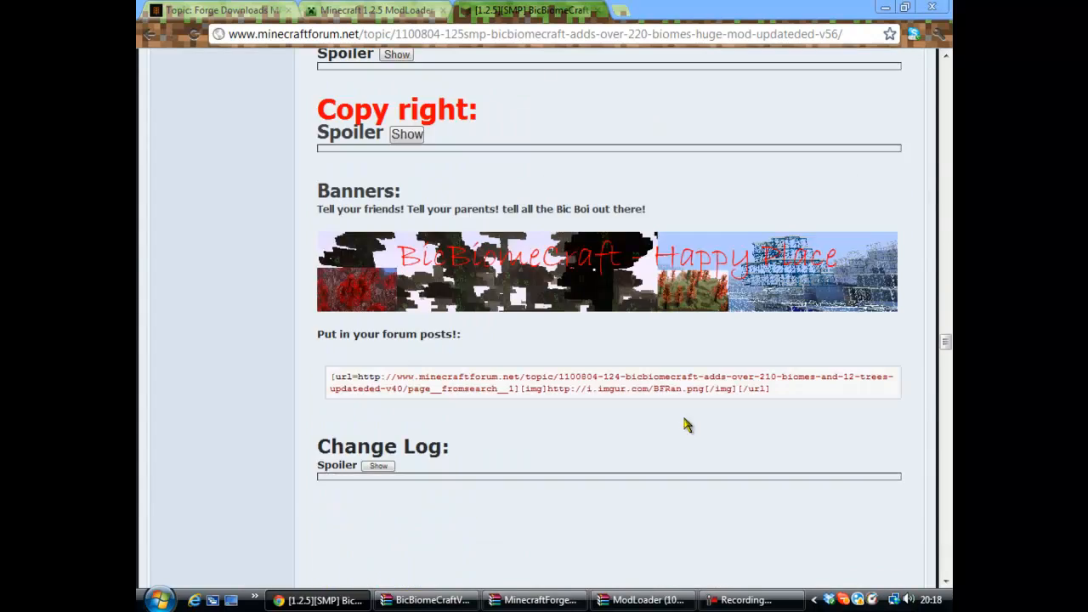
scroll(up, 3)
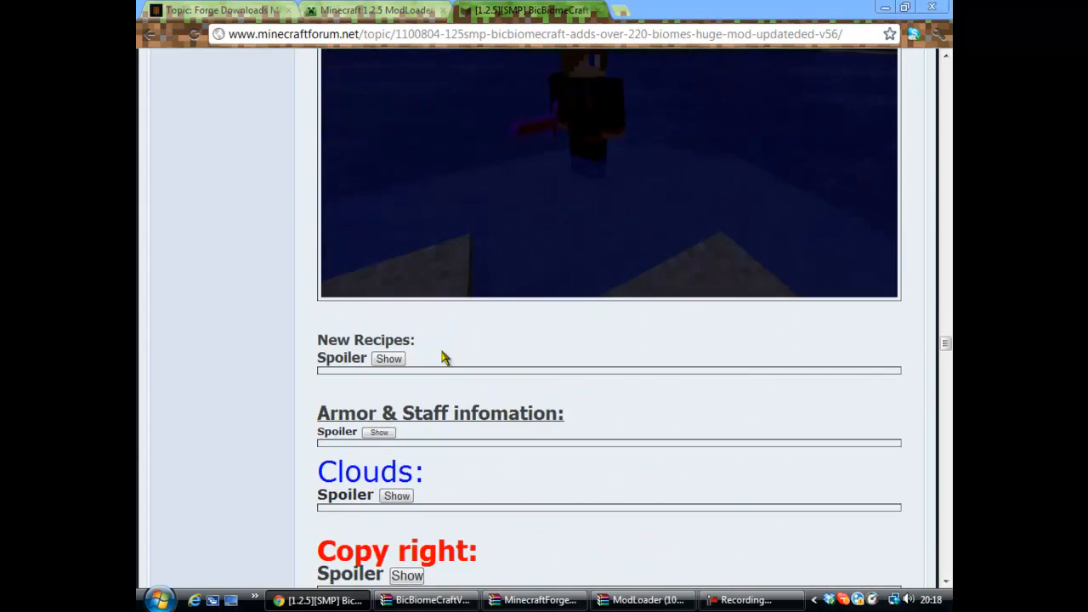
- Expand the New Recipes spoiler and scroll through its crafting recipe images
click(387, 359)
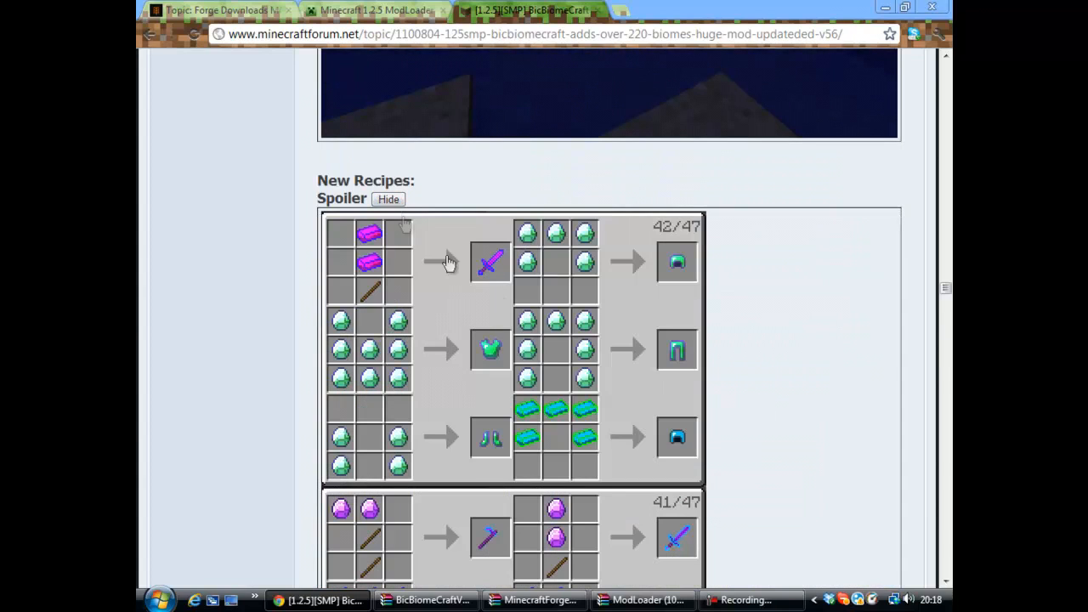
mouse_move(490, 318)
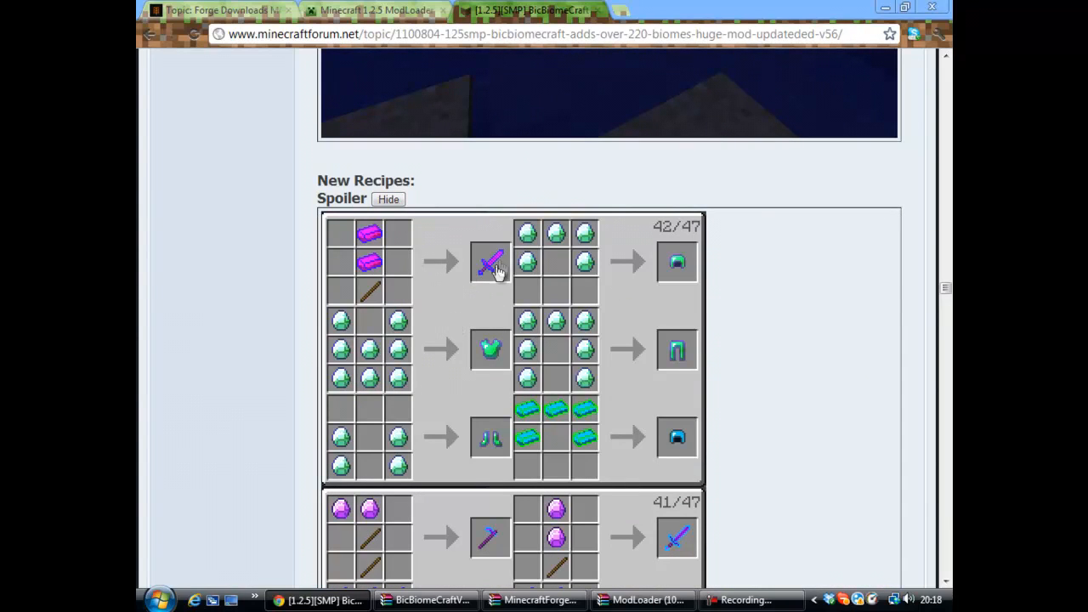
scroll(down, 3)
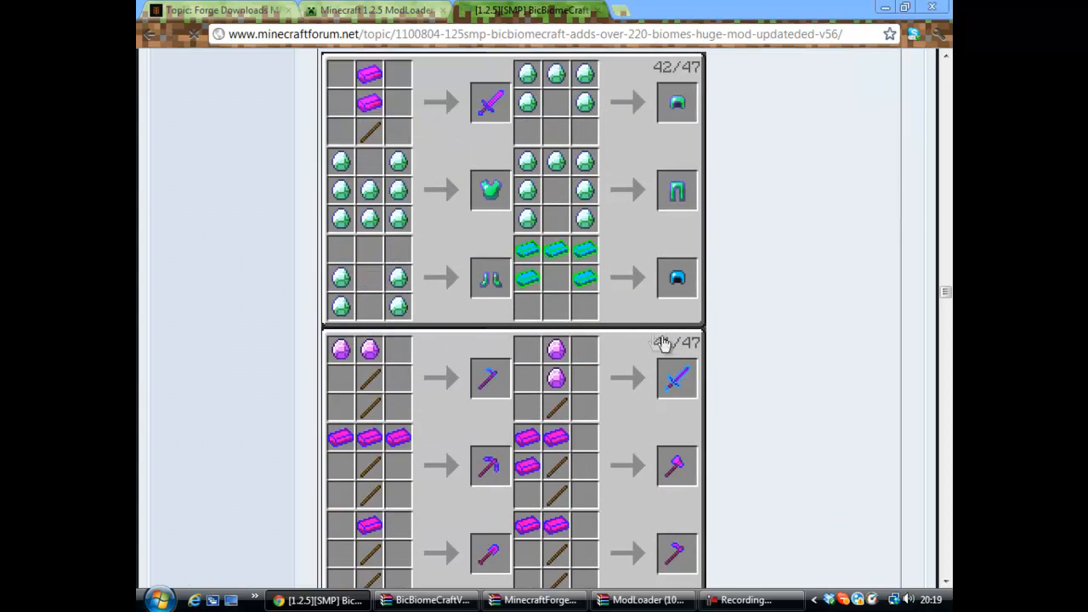
scroll(down, 3)
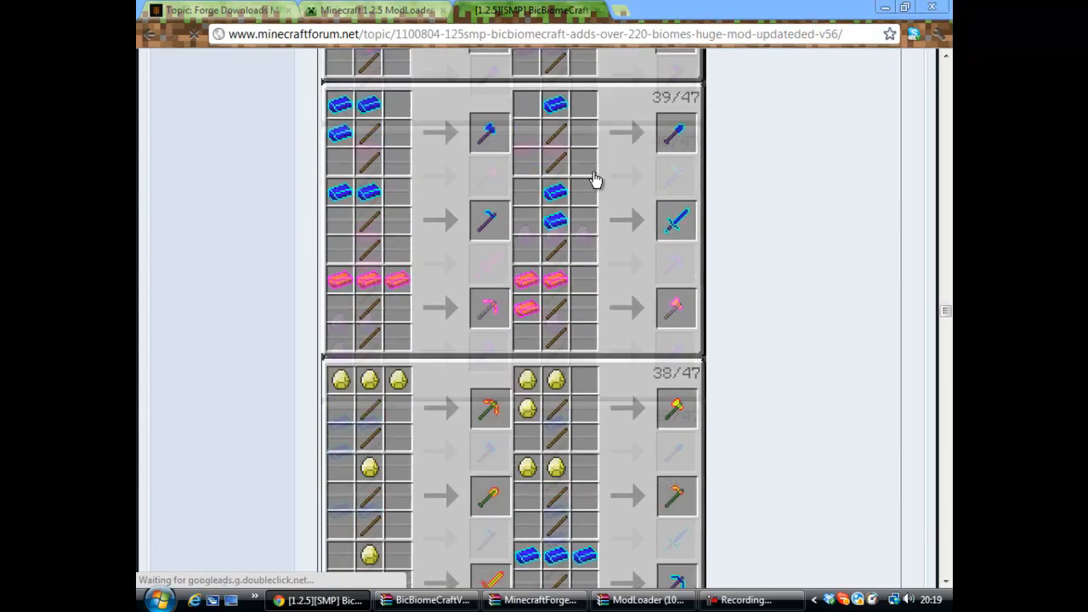
scroll(down, 3)
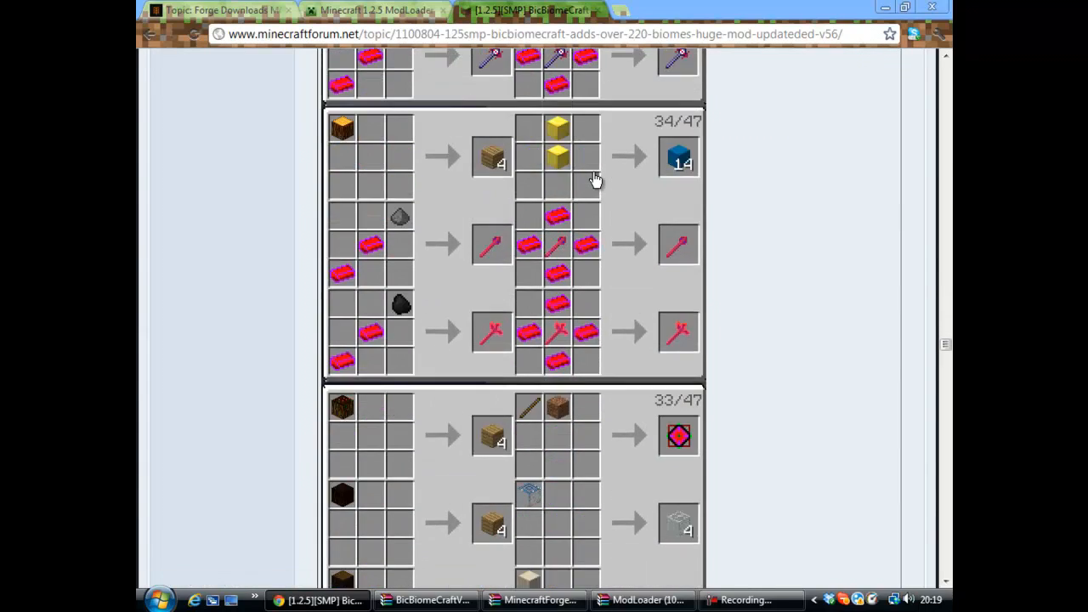
scroll(down, 3)
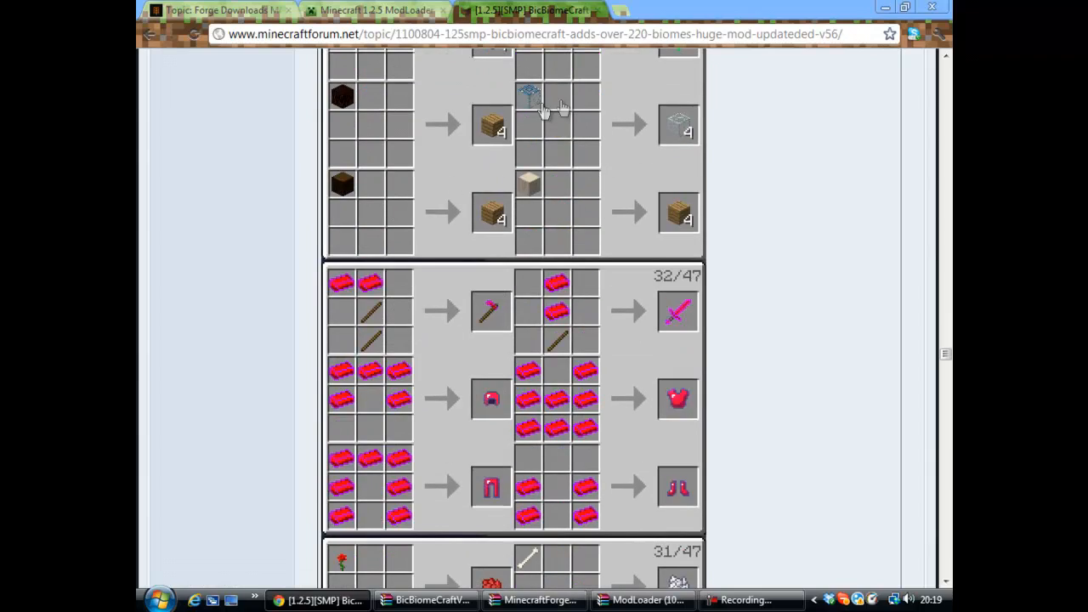
scroll(down, 3)
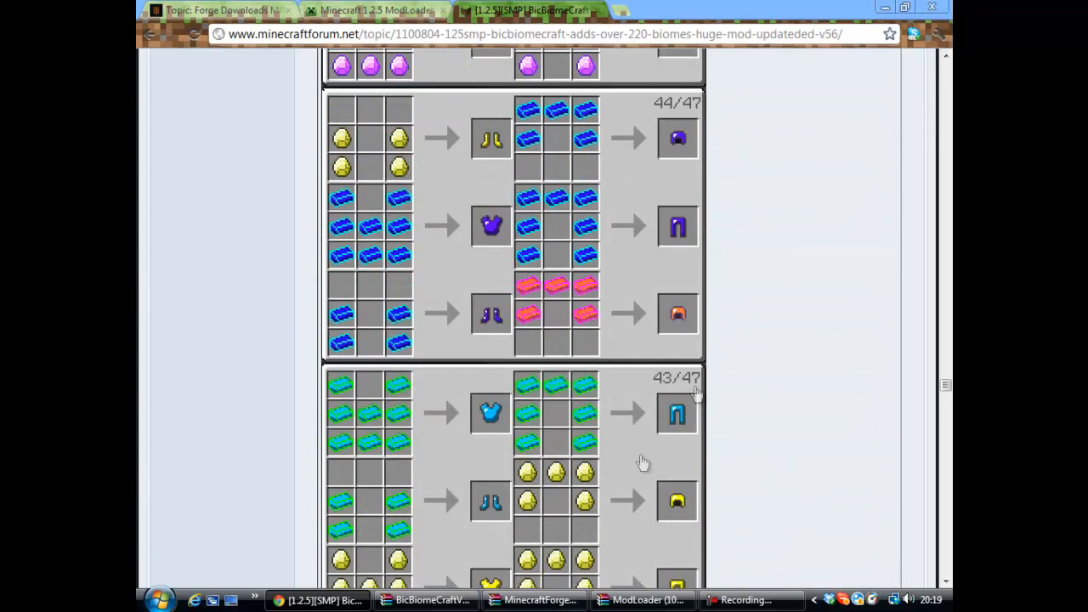
scroll(down, 3)
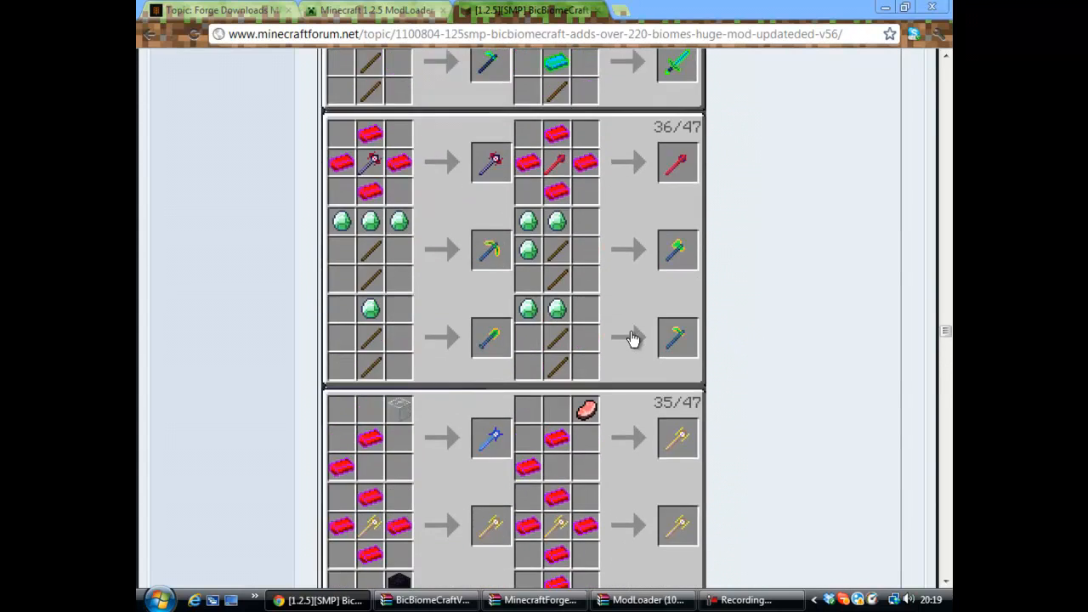
scroll(down, 3)
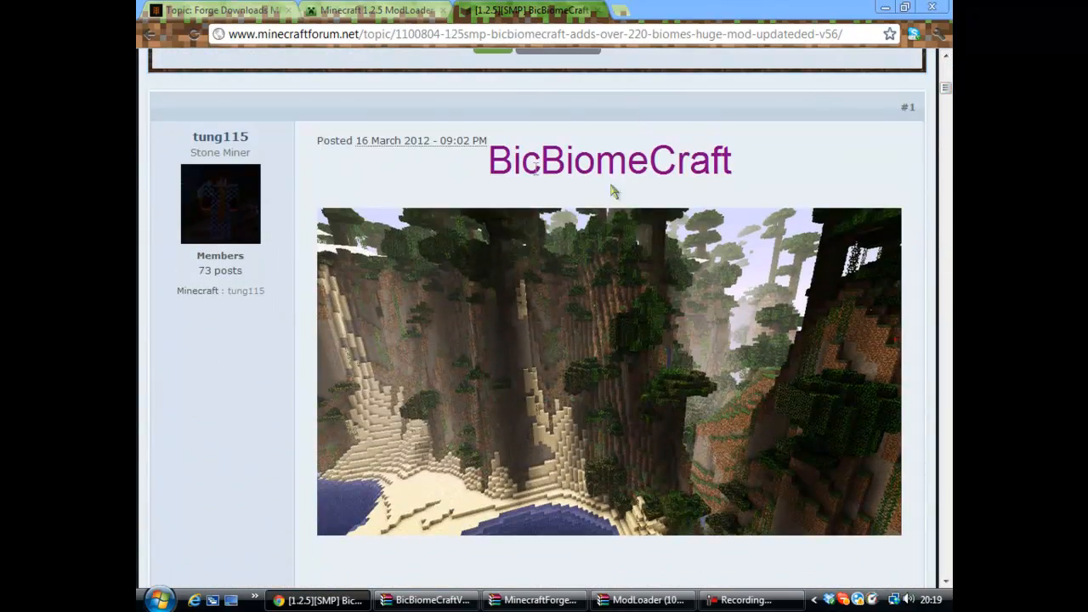
- Scroll to the post's Downloads section and follow the BicBiomeCraft client adf.ly link
scroll(down, 3)
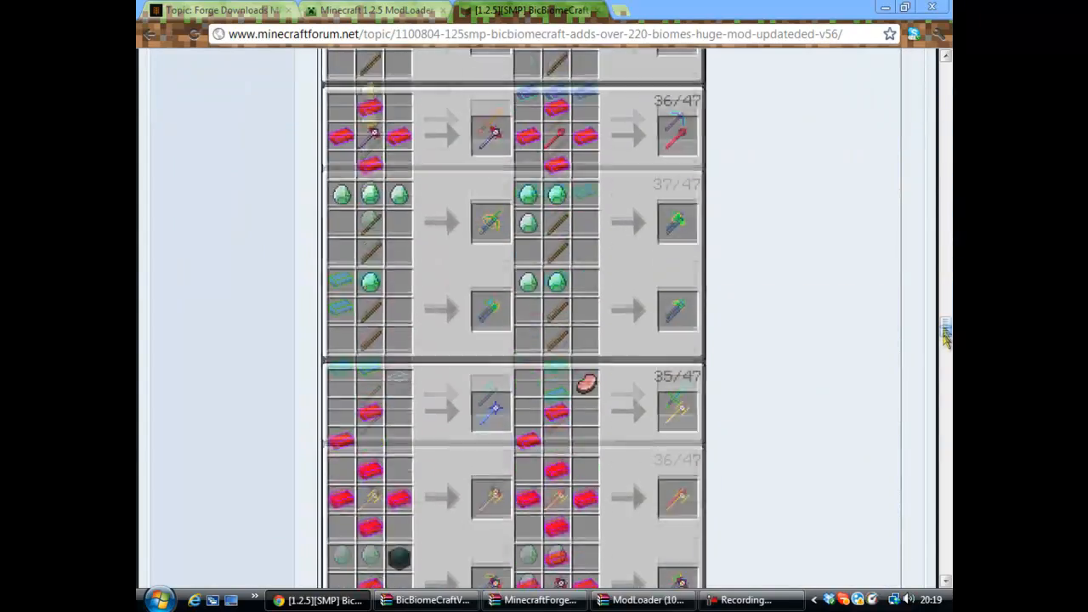
scroll(down, 3)
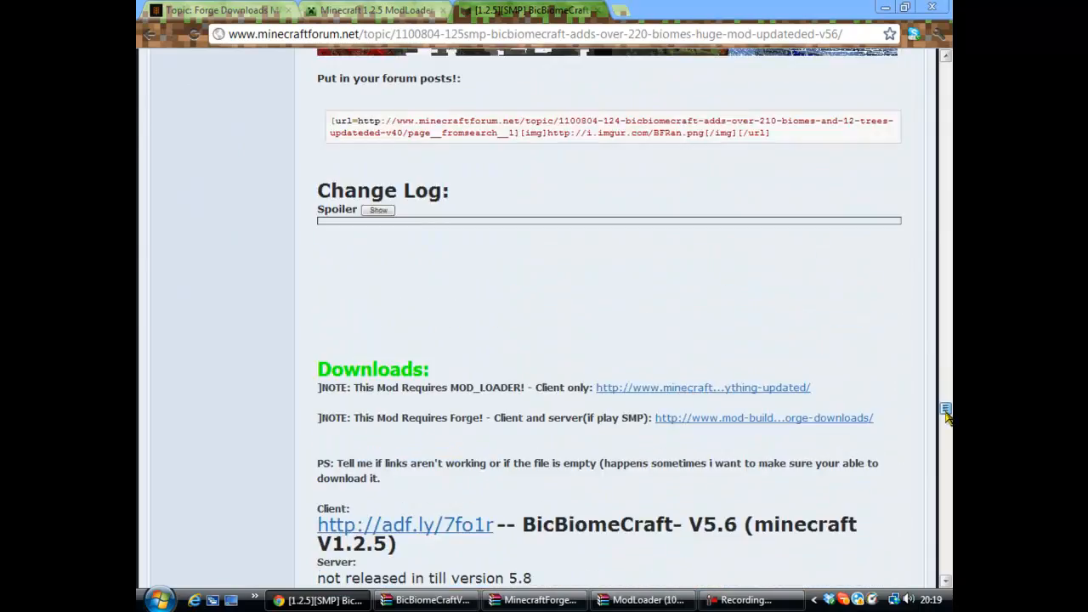
scroll(down, 3)
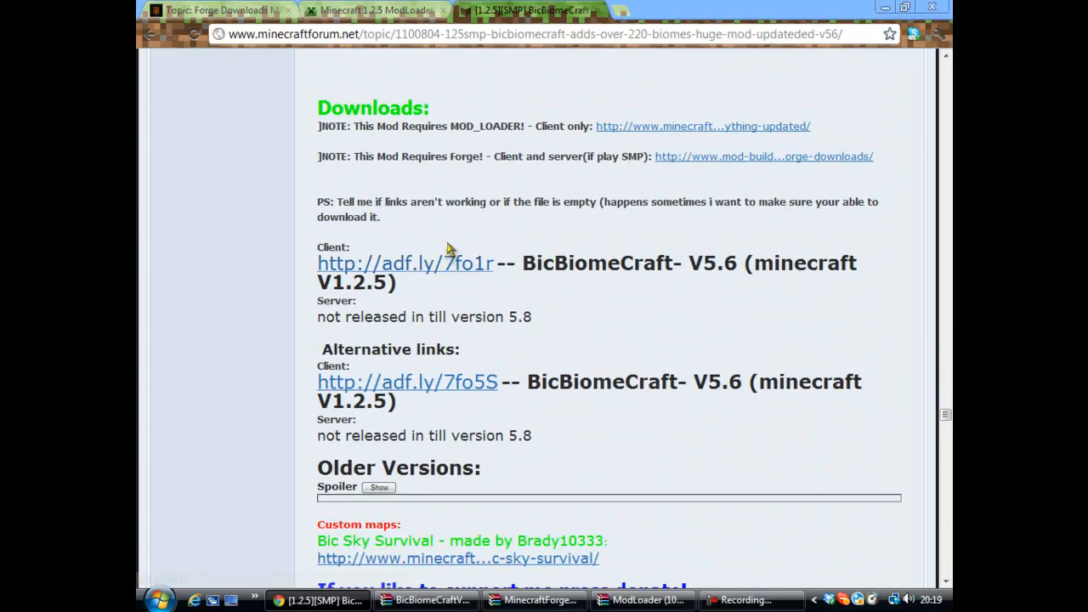
mouse_move(387, 271)
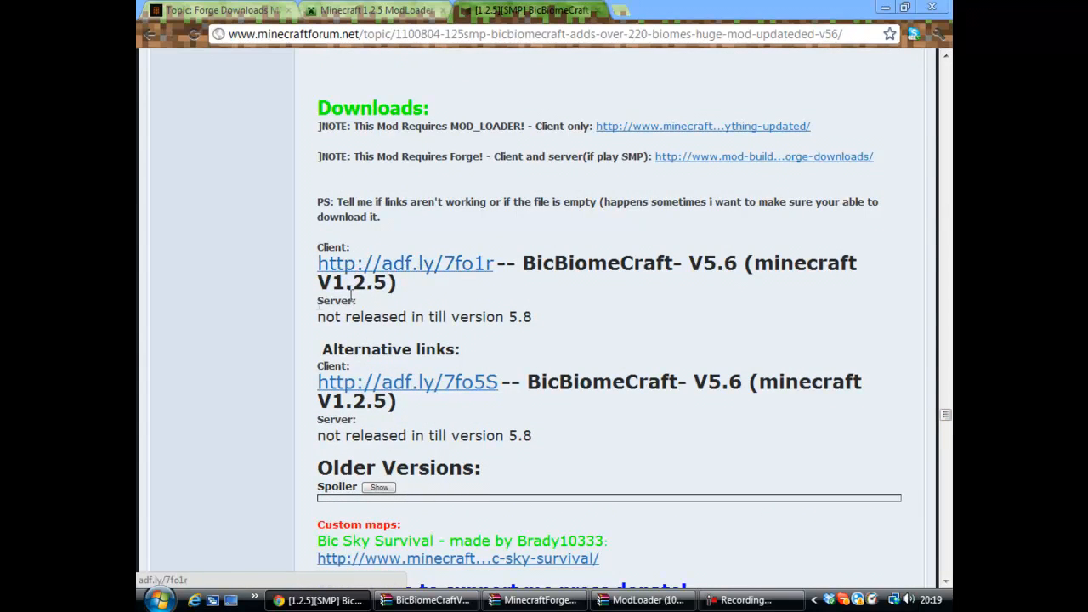
click(405, 263)
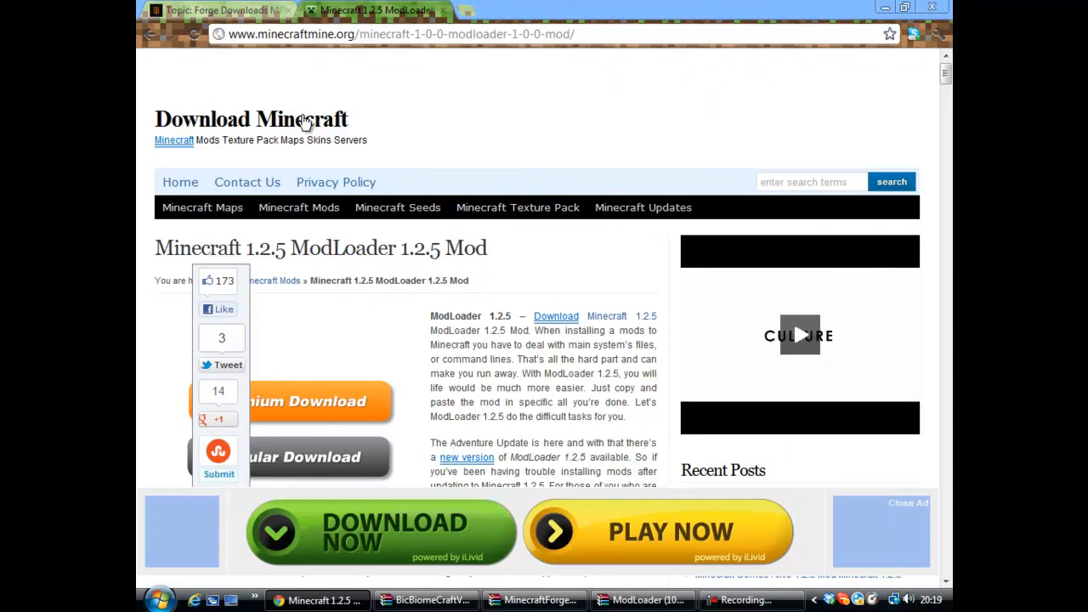
- Scroll the BuildCraft 'Topic: Forge Downloads' thread for Minecraft 1.2.5
scroll(down, 3)
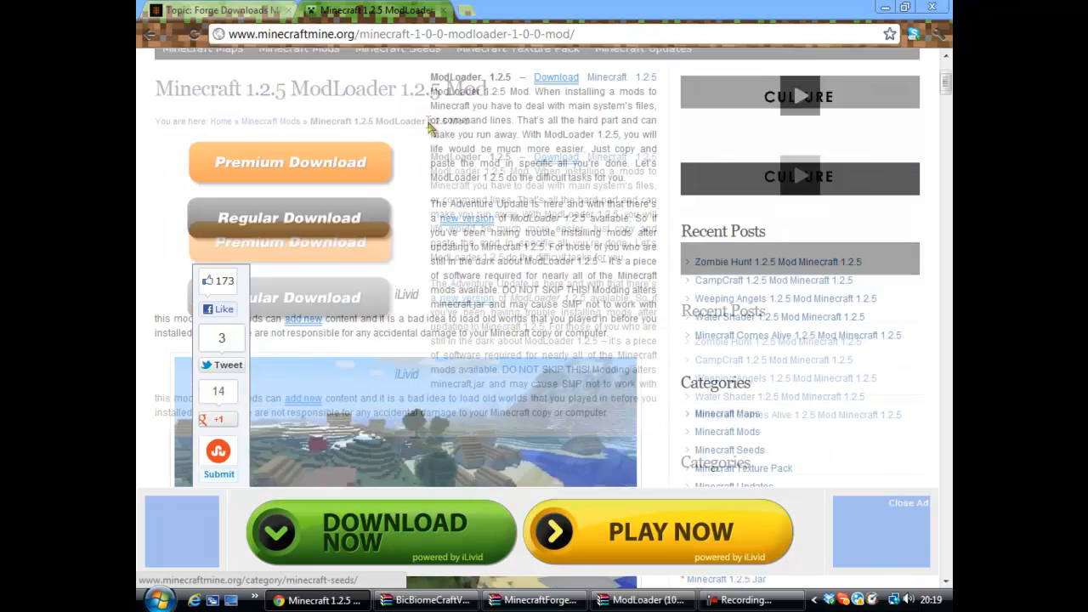
scroll(down, 3)
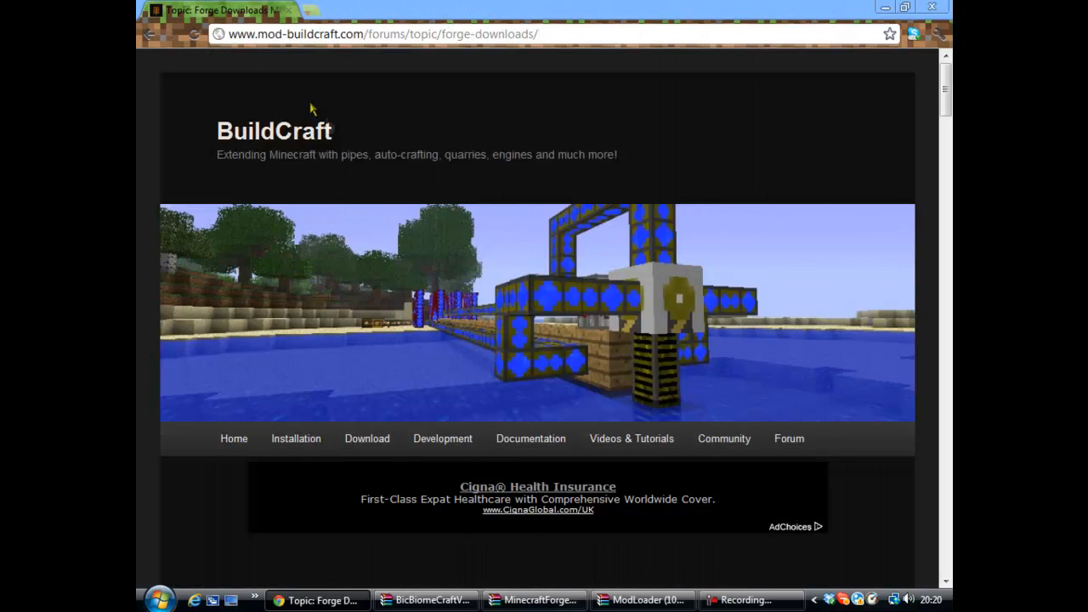
- Scroll through the Forge thread's changelog to the Recommended and Latest download links
scroll(down, 3)
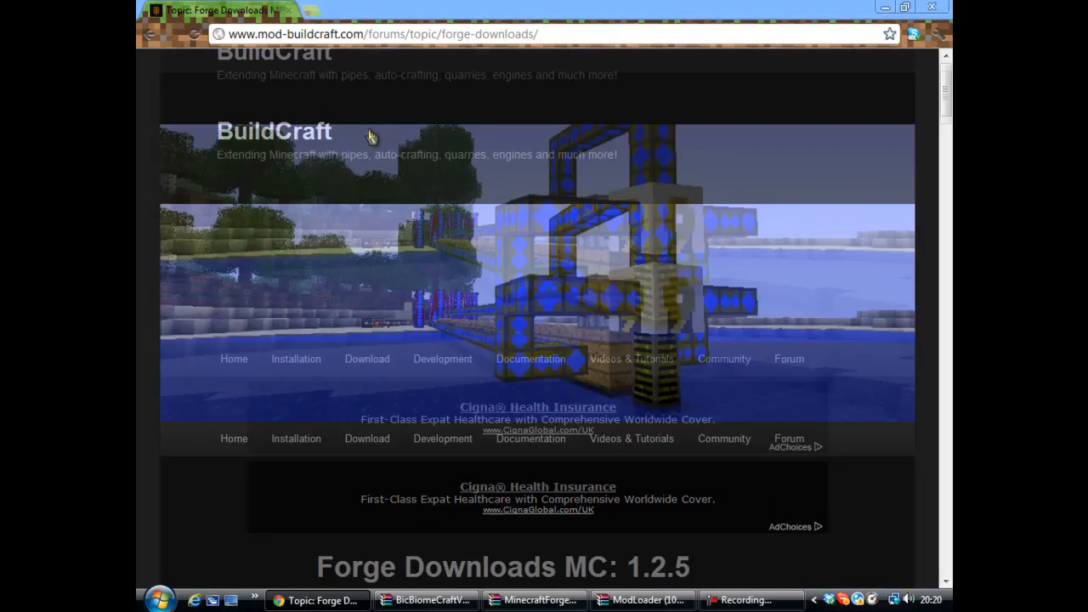
scroll(down, 3)
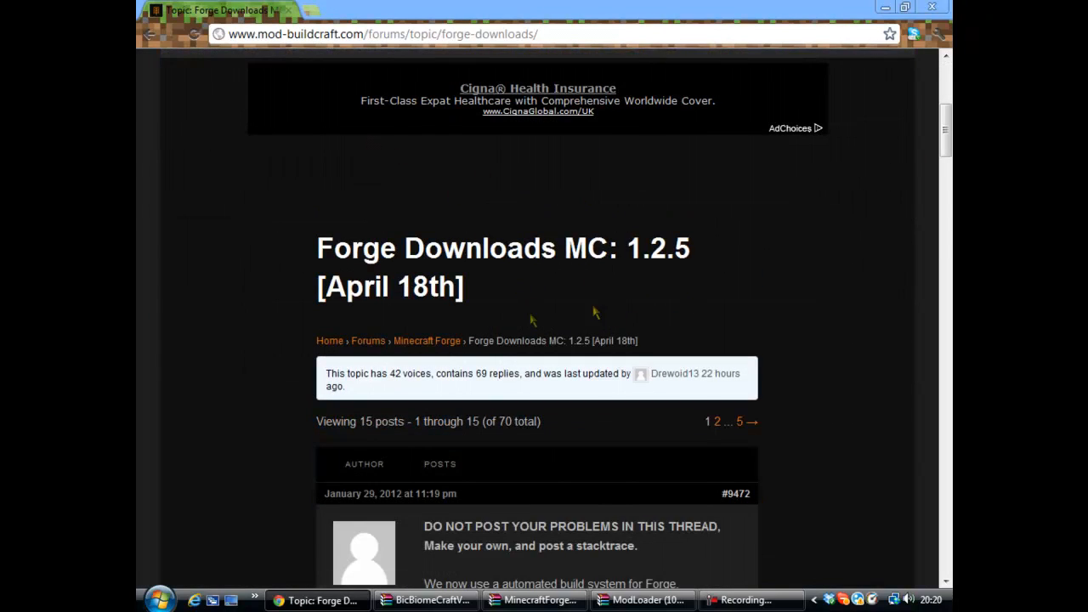
scroll(down, 3)
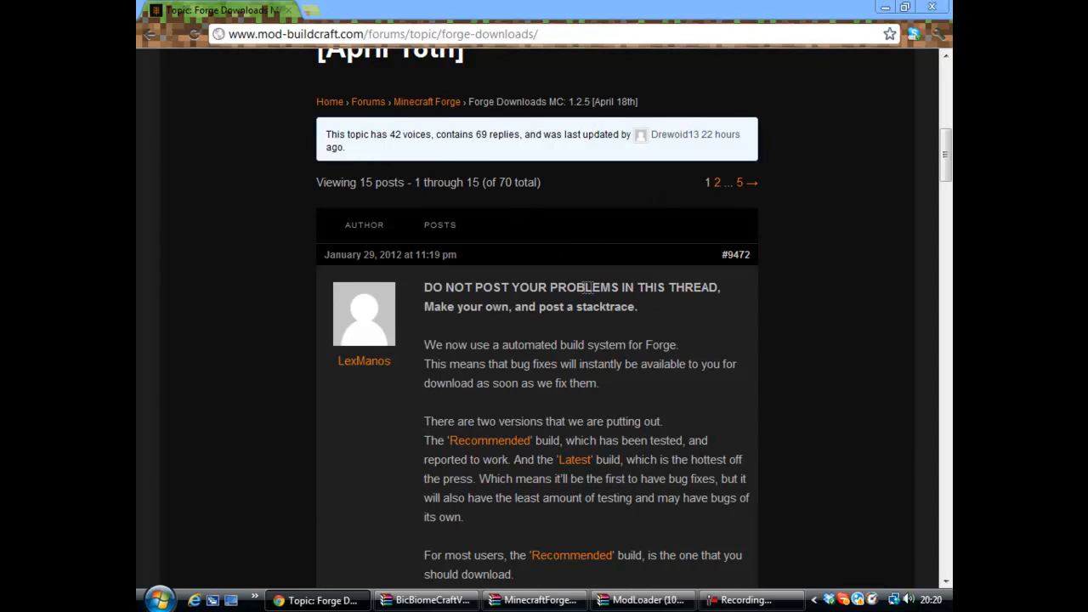
scroll(down, 3)
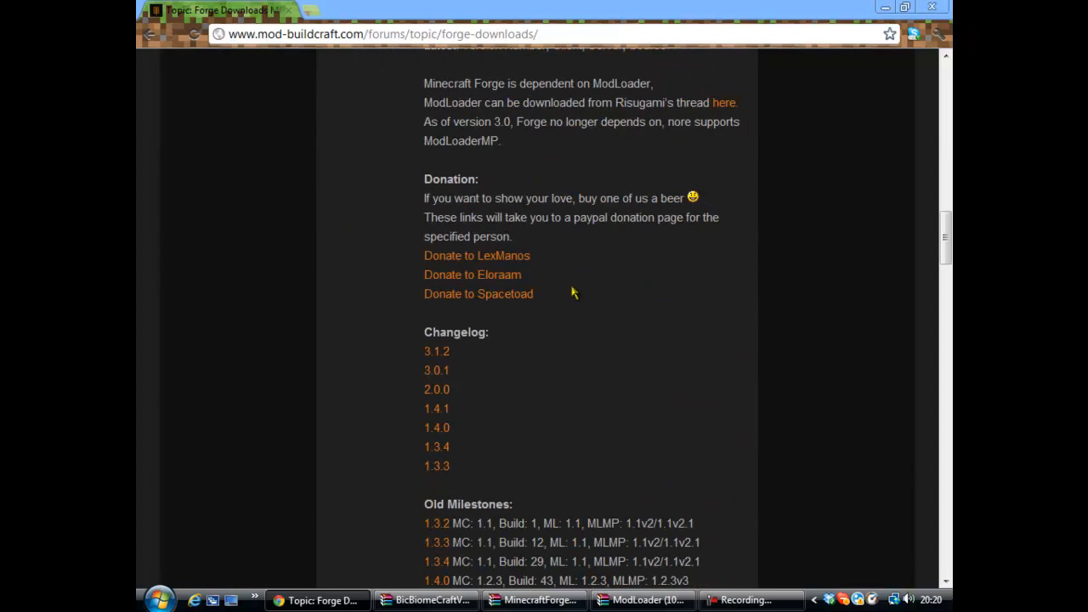
scroll(down, 3)
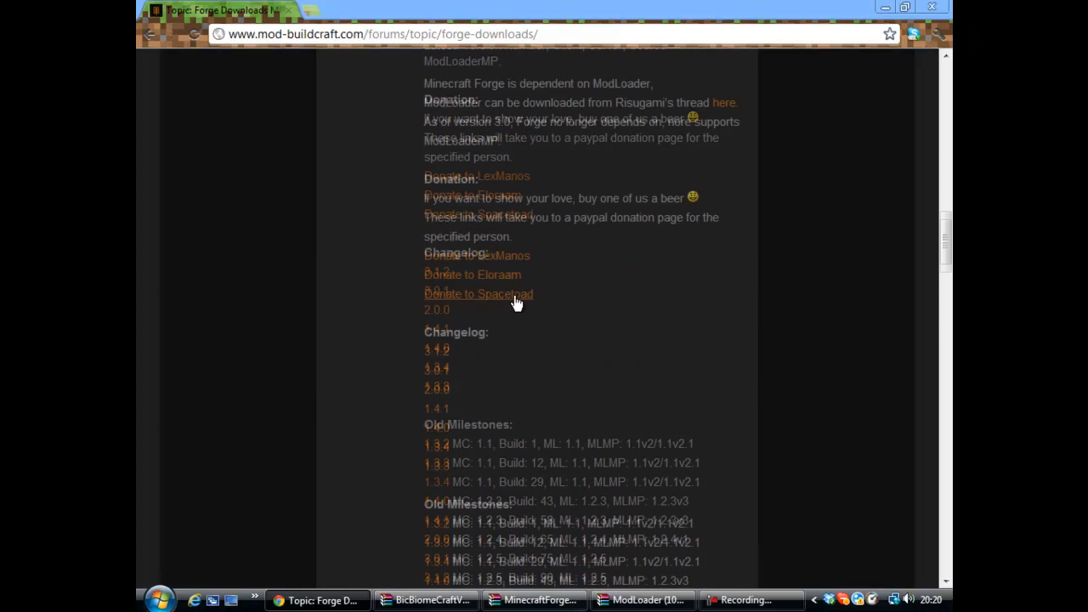
scroll(up, 3)
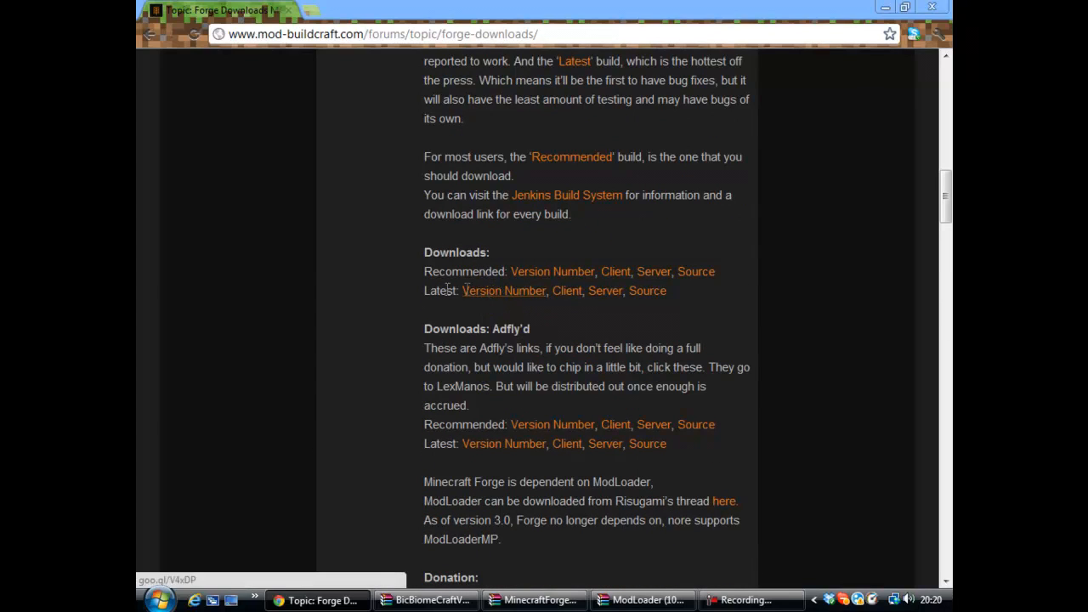
- Download the latest MinecraftForge 3.1.2 client zip, dismiss the download notice, and close Chrome
click(565, 291)
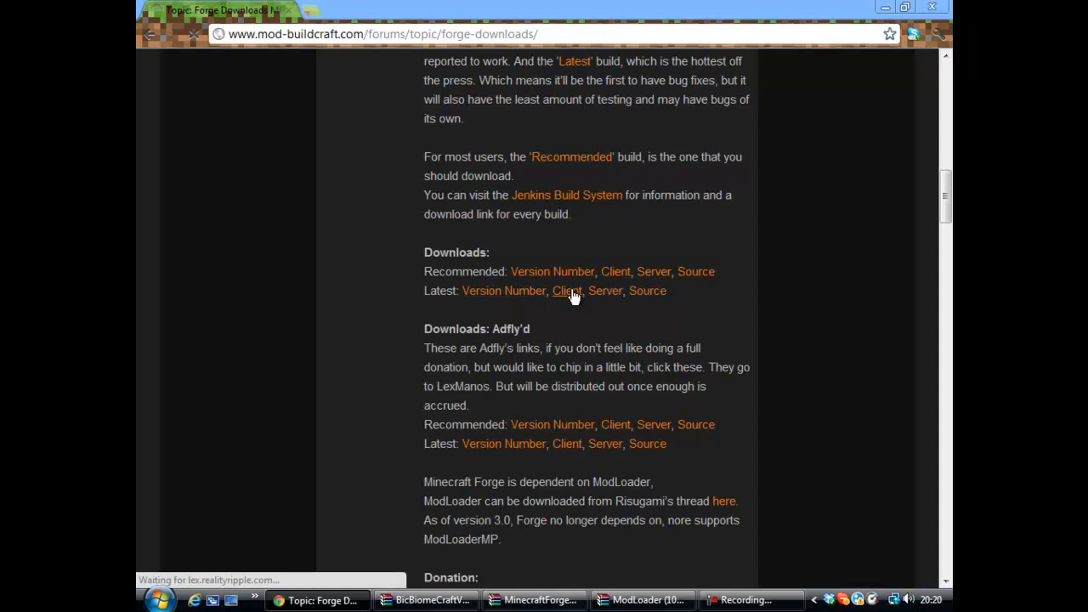
click(567, 289)
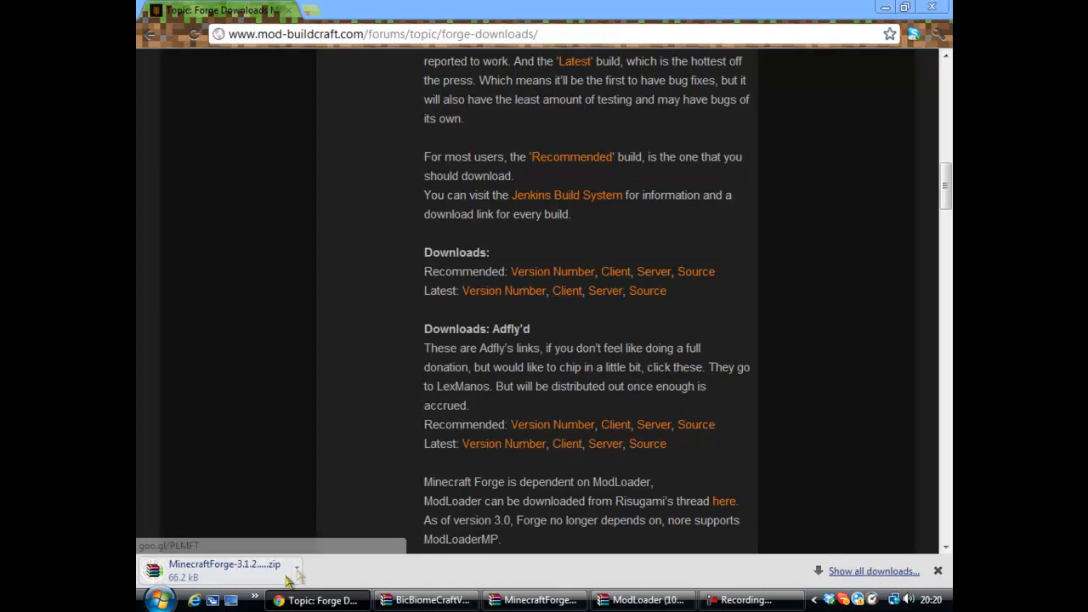
click(937, 572)
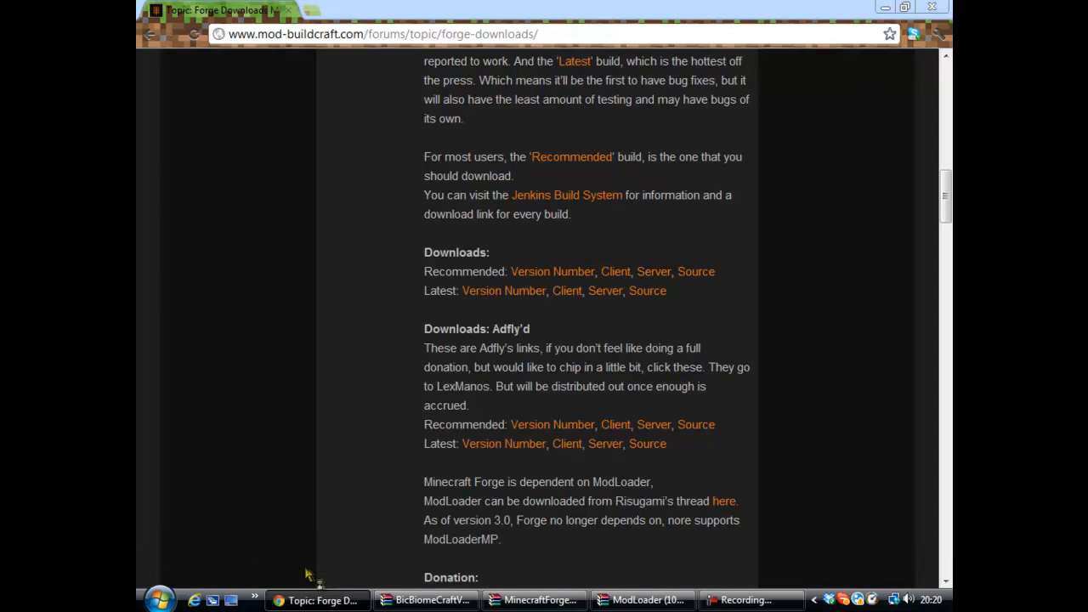
mouse_move(557, 147)
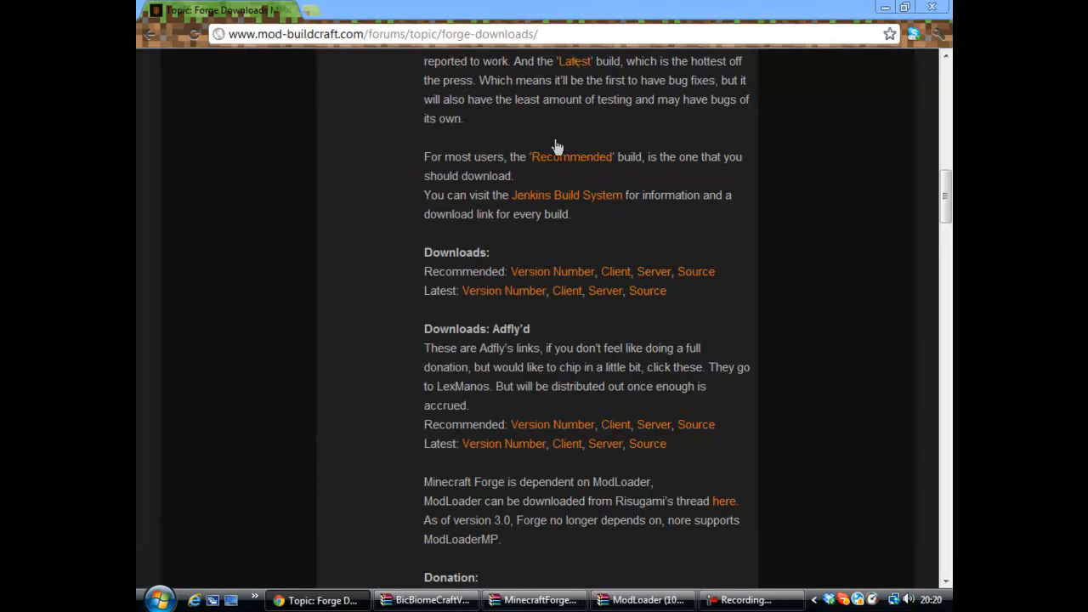
mouse_move(854, 8)
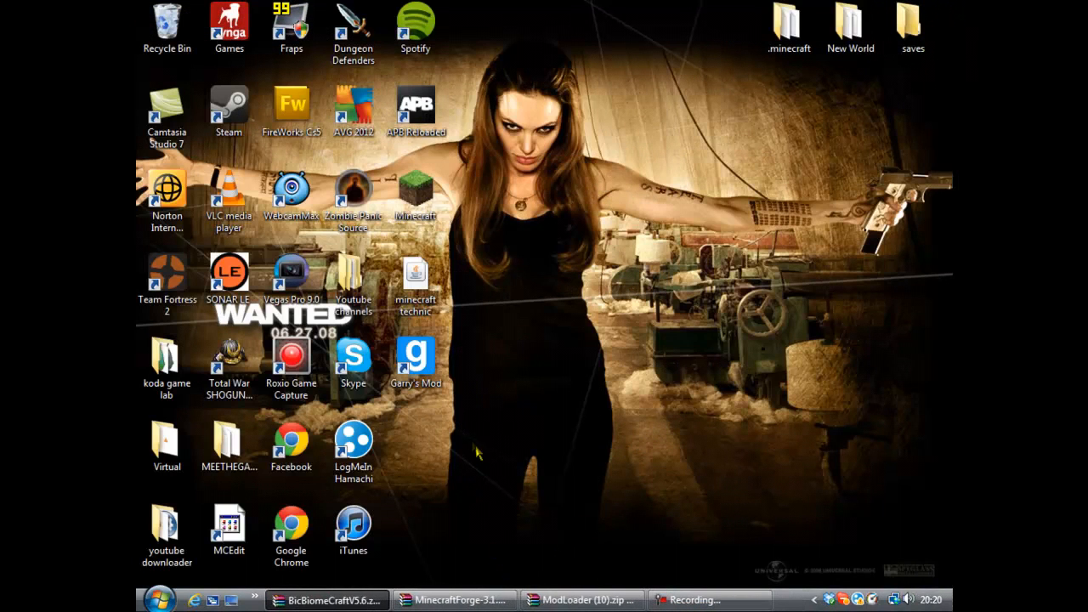
click(162, 600)
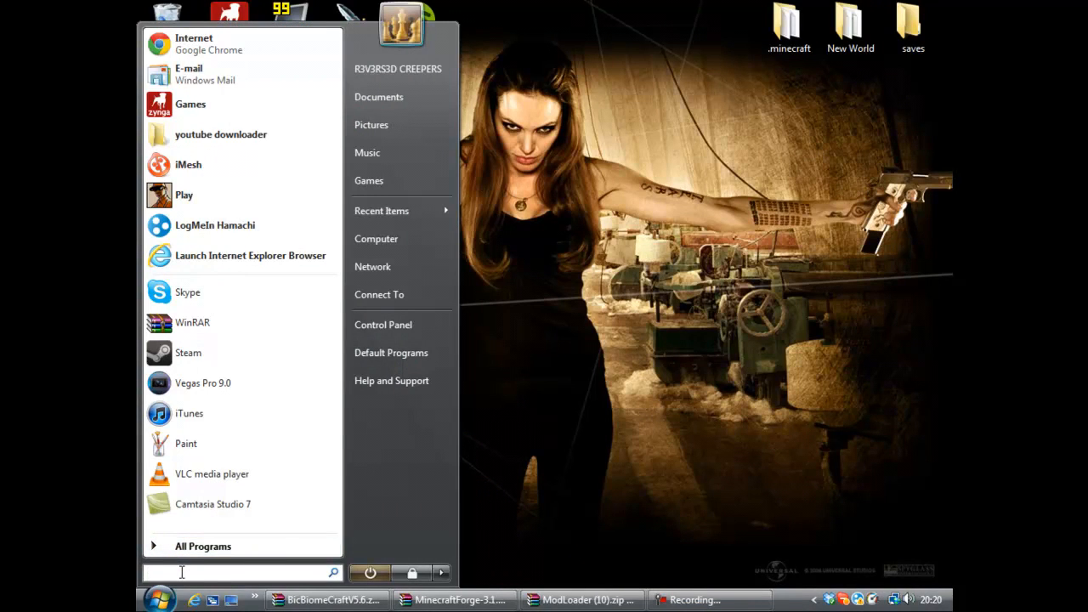
- Search %appdata%, open .minecraft\bin, and right-click minecraft.jar for Open With options
text(%app)
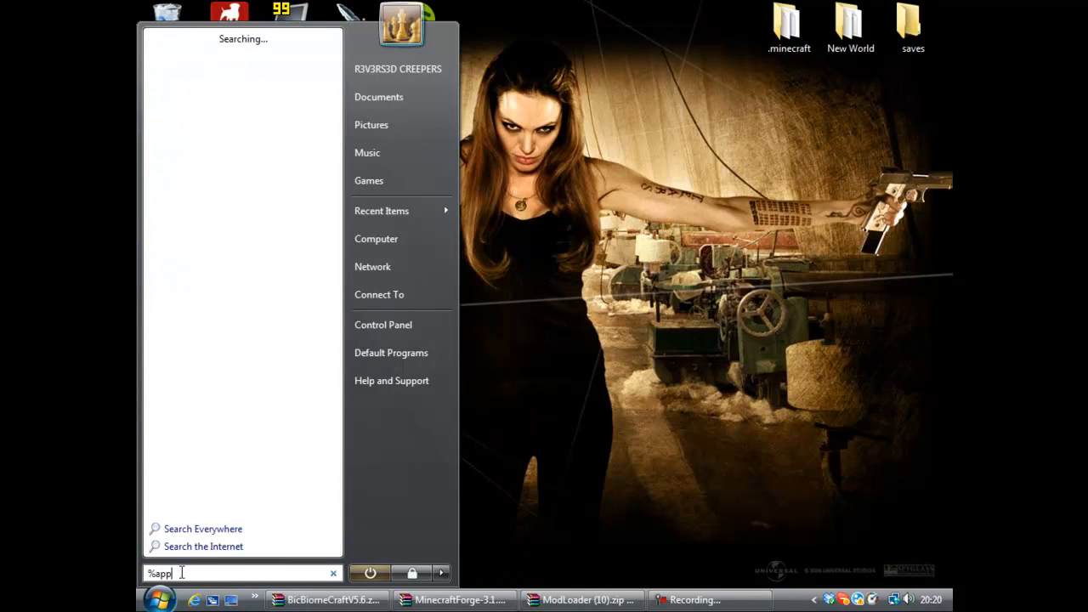
text(dat)
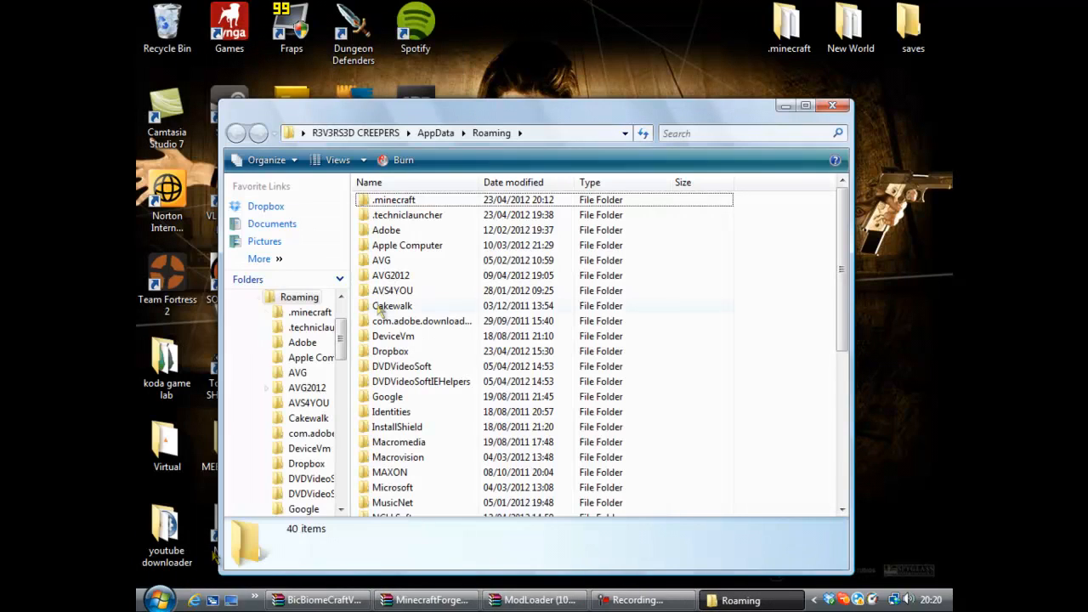
double_click(389, 199)
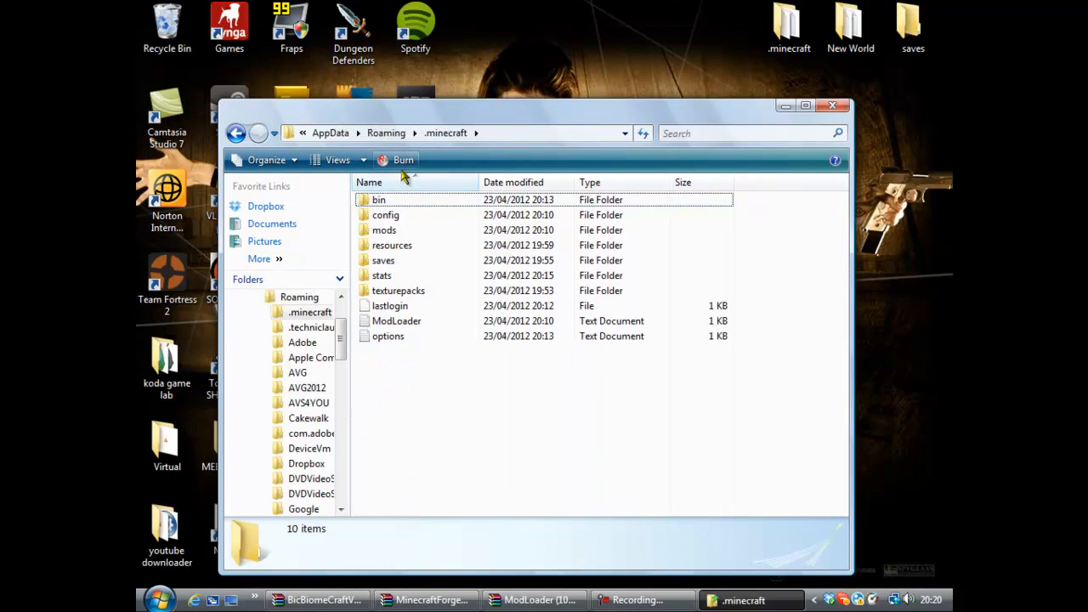
double_click(378, 199)
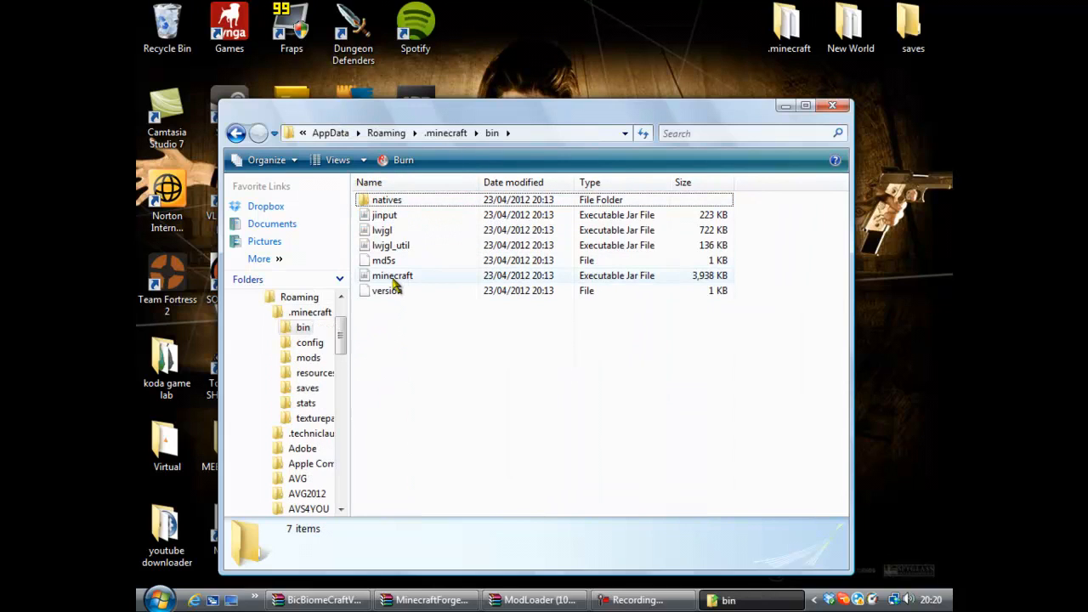
right_click(394, 276)
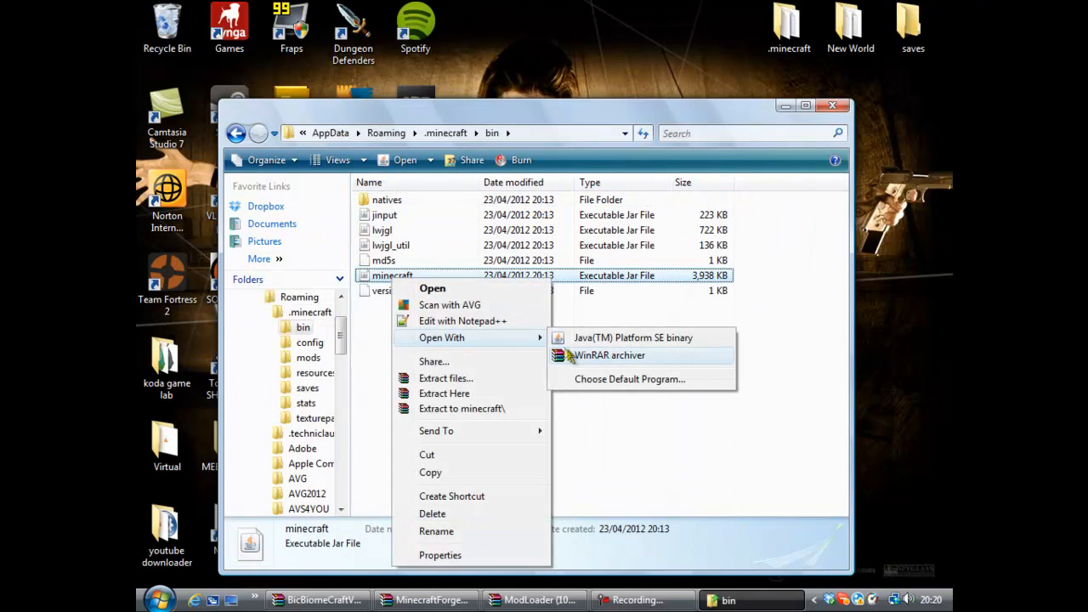
- Open minecraft.jar with WinRAR archiver and delete its META-INF folder
click(608, 355)
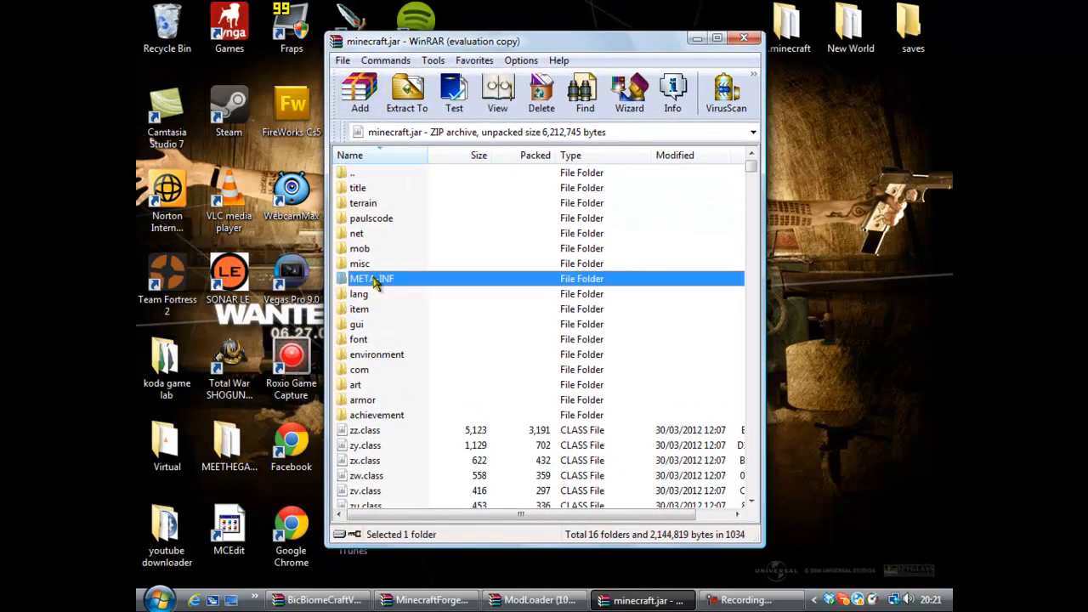
mouse_move(367, 272)
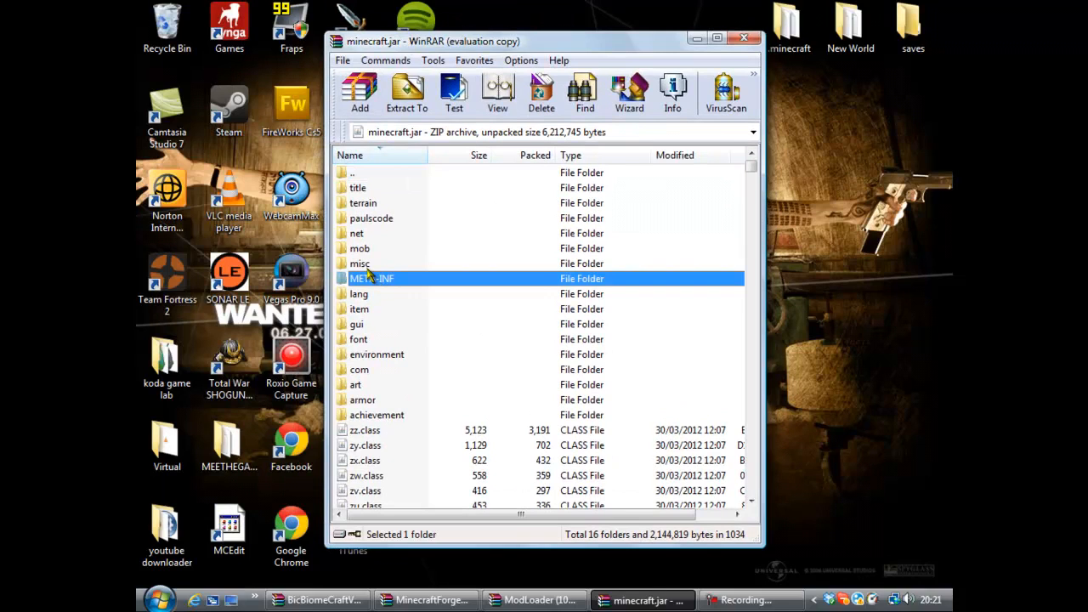
click(541, 93)
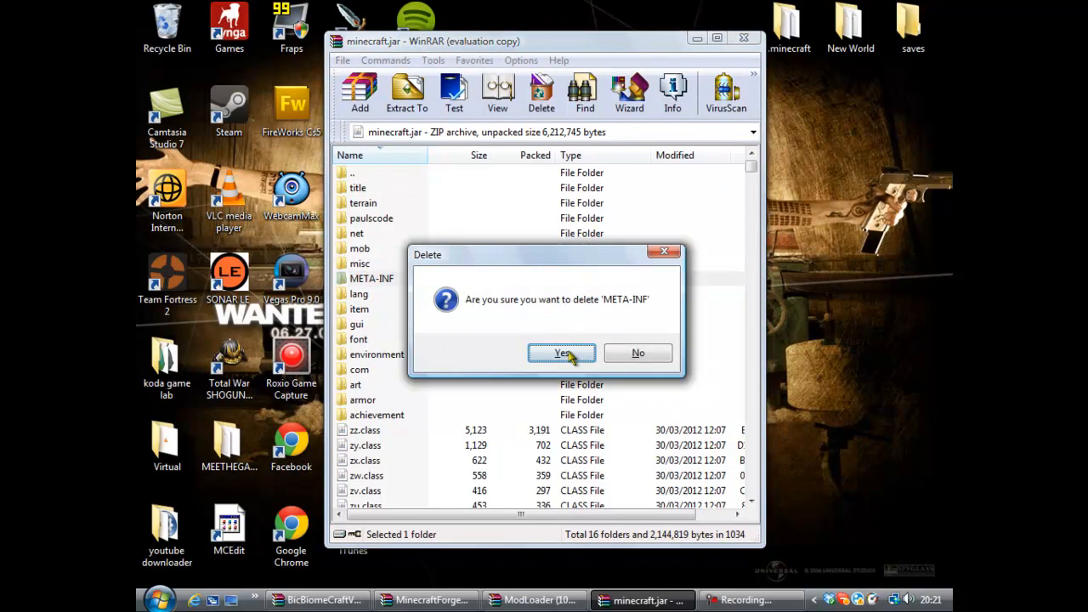
click(561, 353)
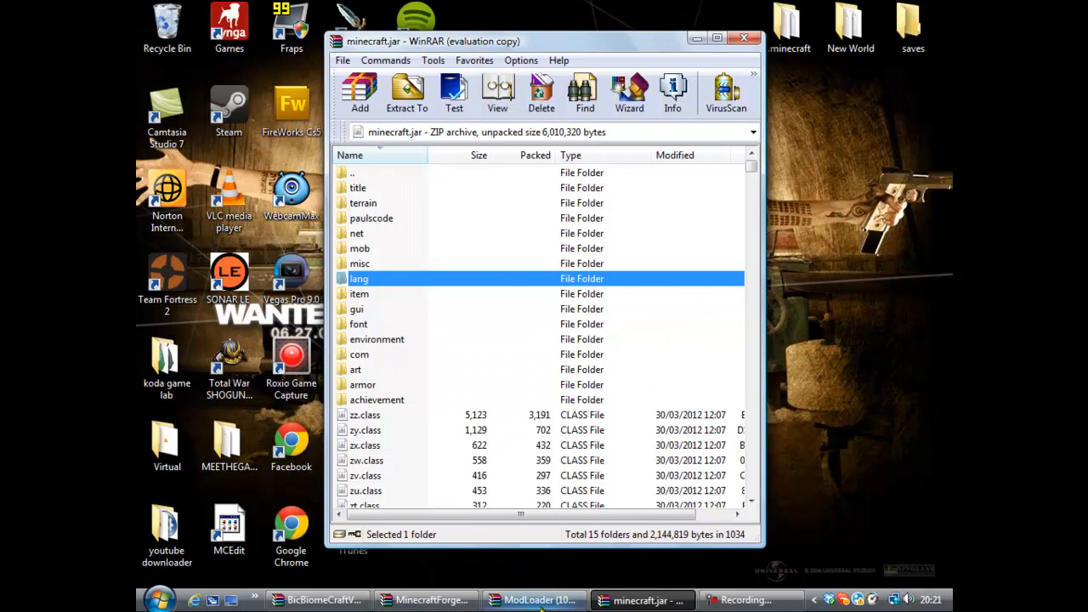
click(533, 600)
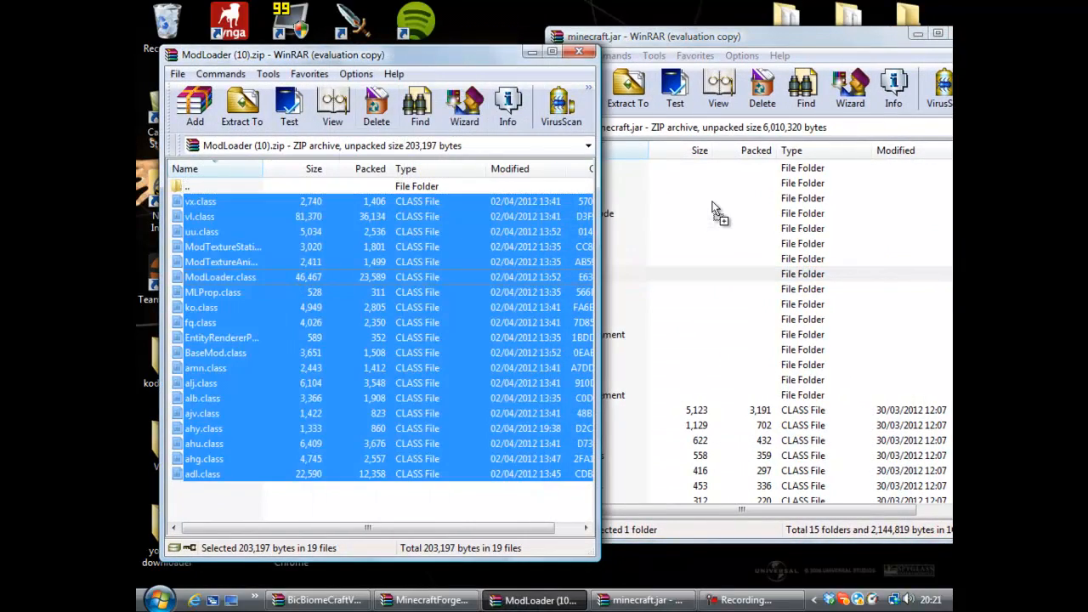
- Add the nineteen ModLoader class files into minecraft.jar and confirm with OK
click(579, 89)
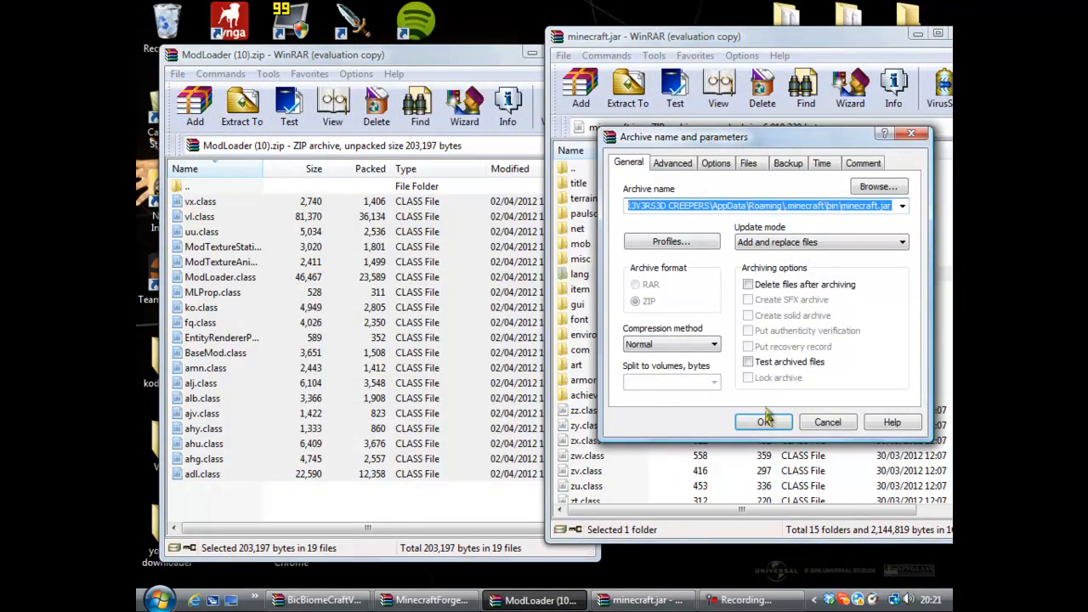
click(763, 421)
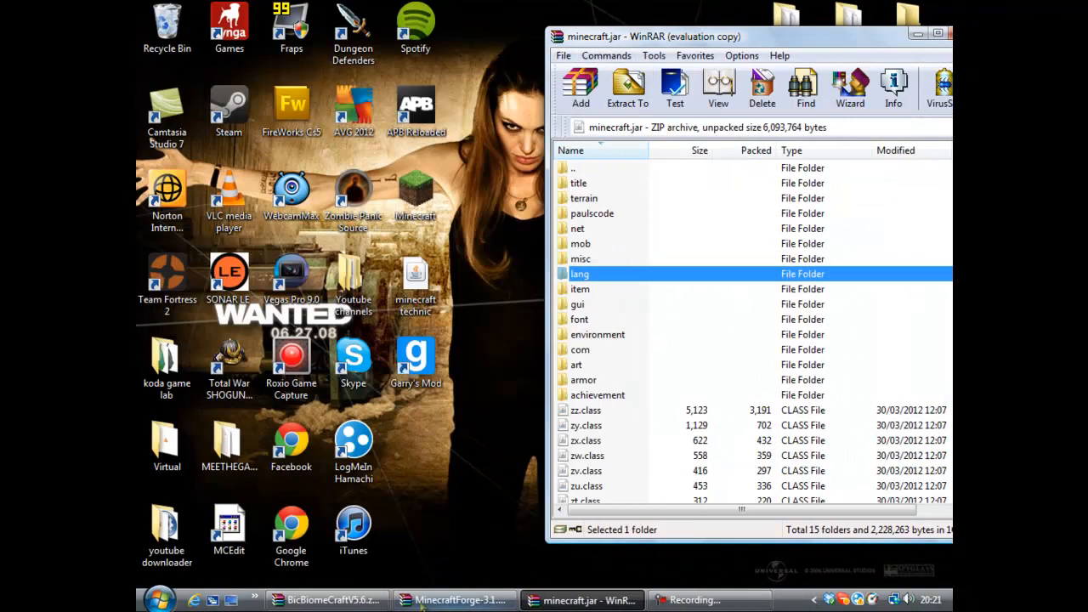
- Add the Forge client zip's files into minecraft.jar, confirming the Archive name and parameters dialog
click(453, 599)
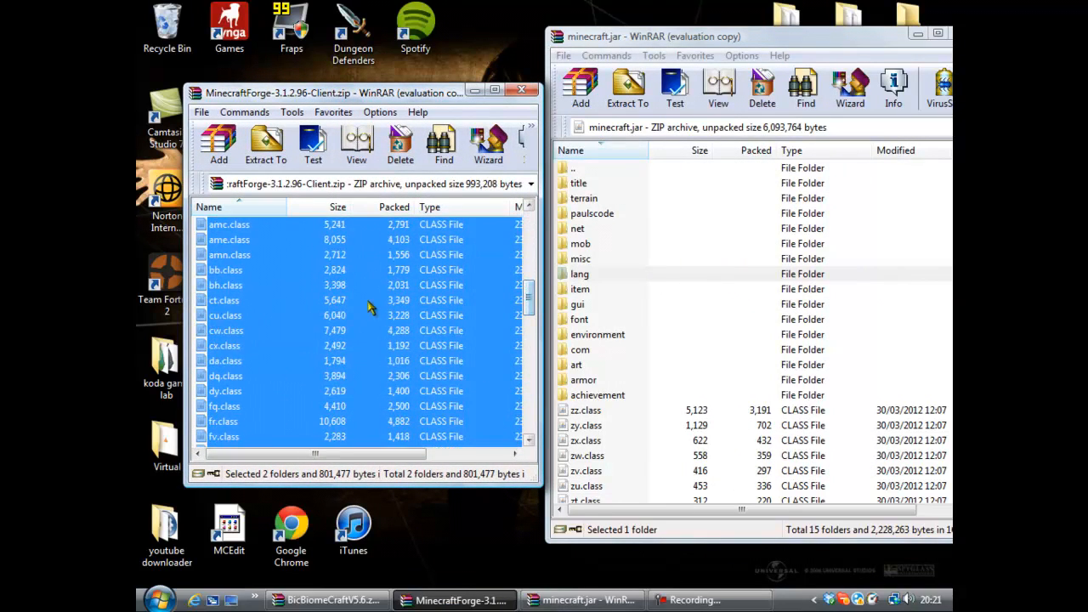
click(579, 89)
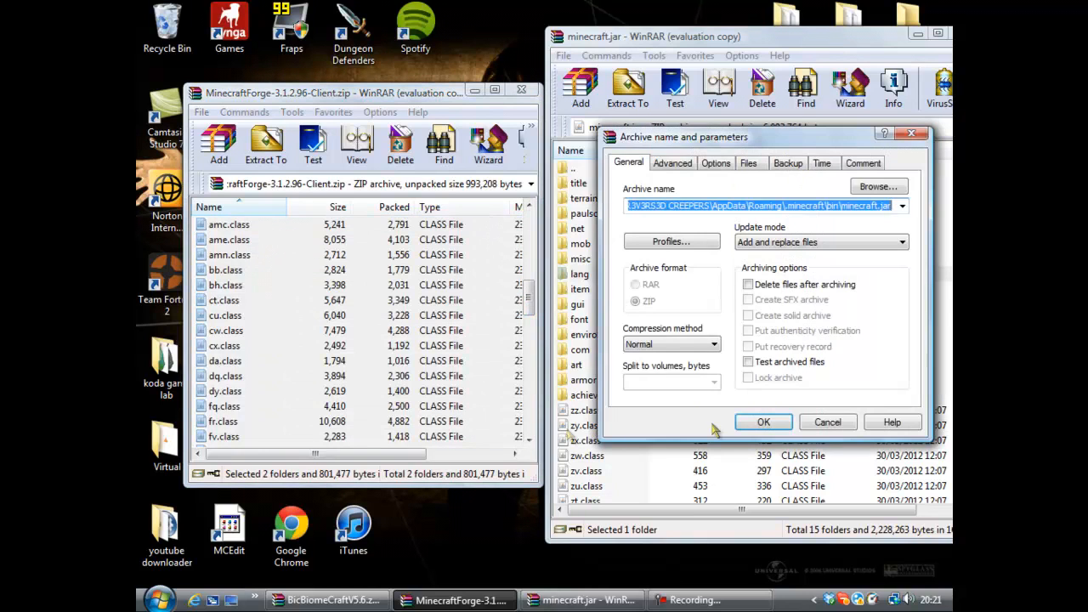
click(763, 422)
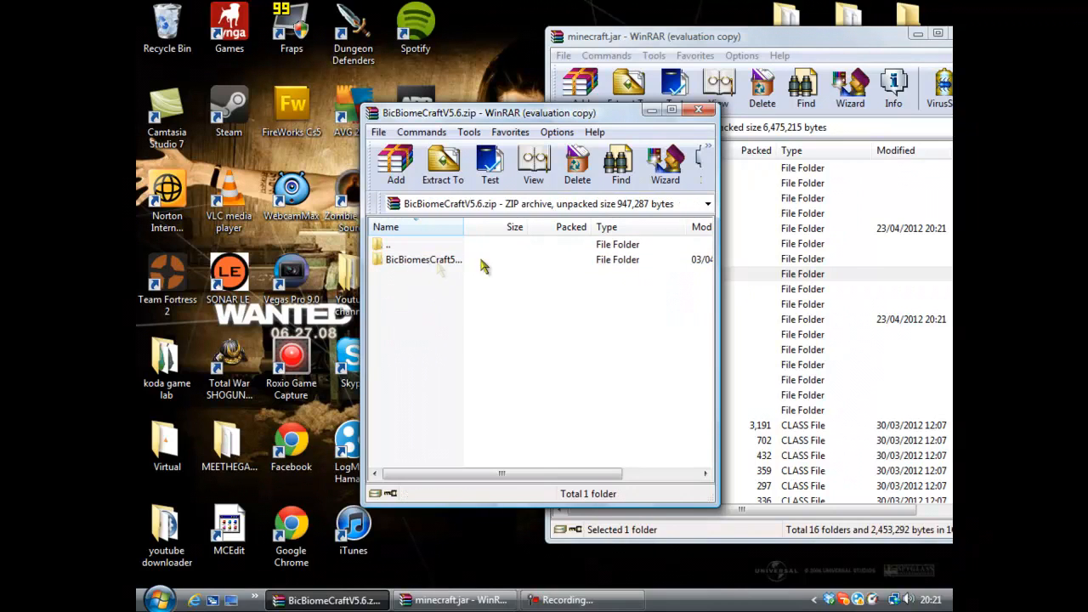
mouse_move(458, 273)
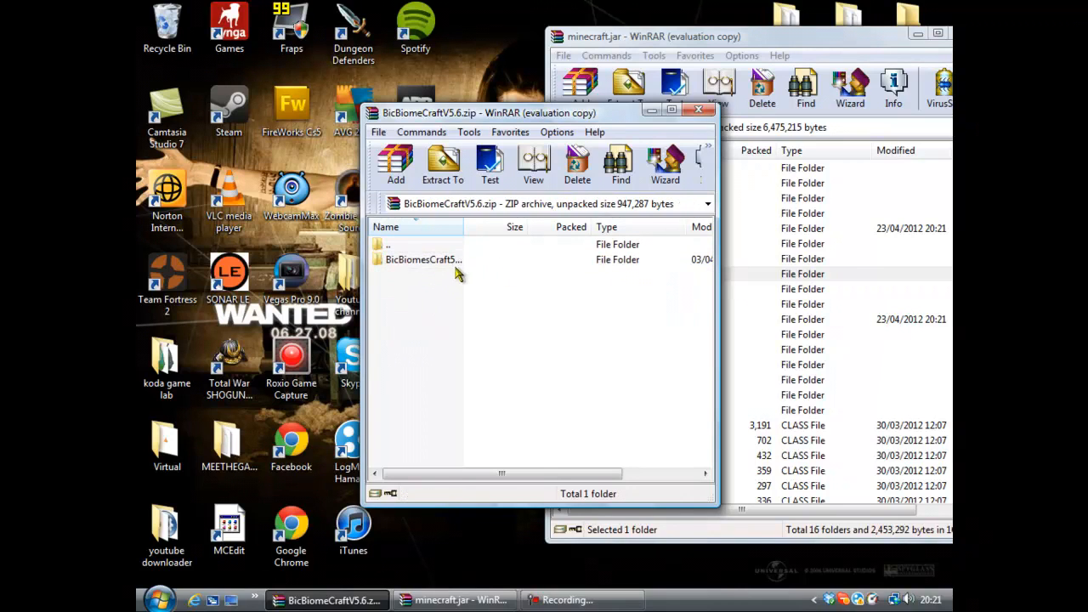
- Select every file in BicBiomeCraft's client Classes folder and add them to minecraft.jar
double_click(419, 259)
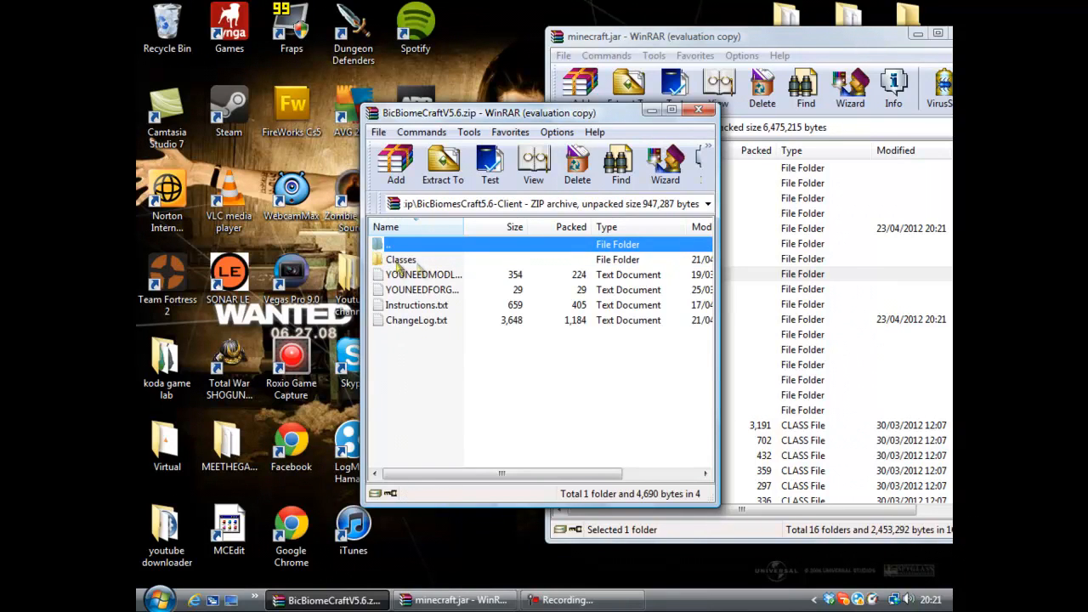
double_click(400, 259)
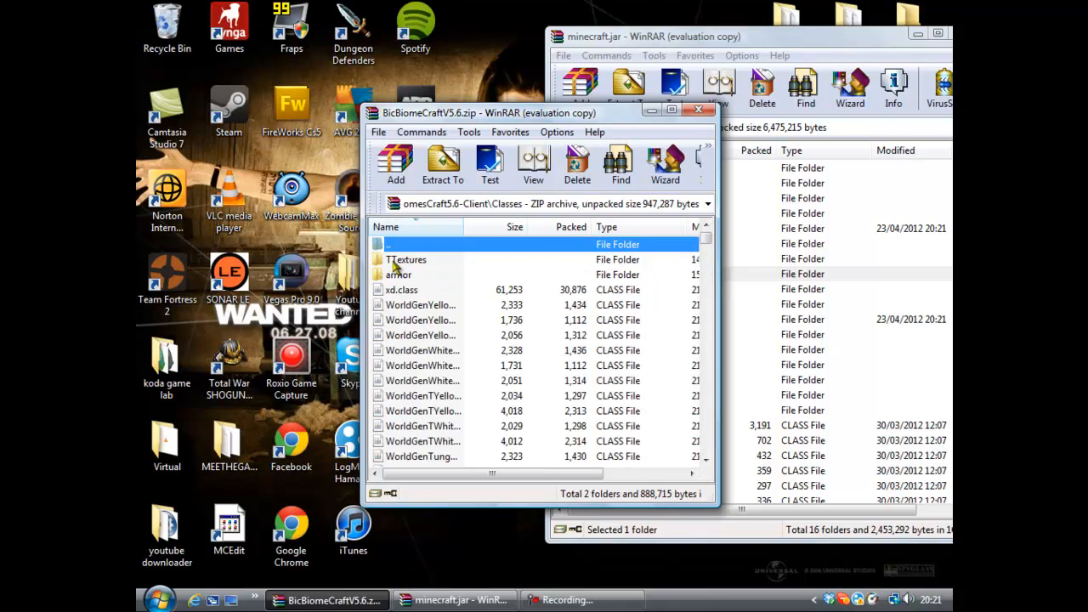
scroll(down, 3)
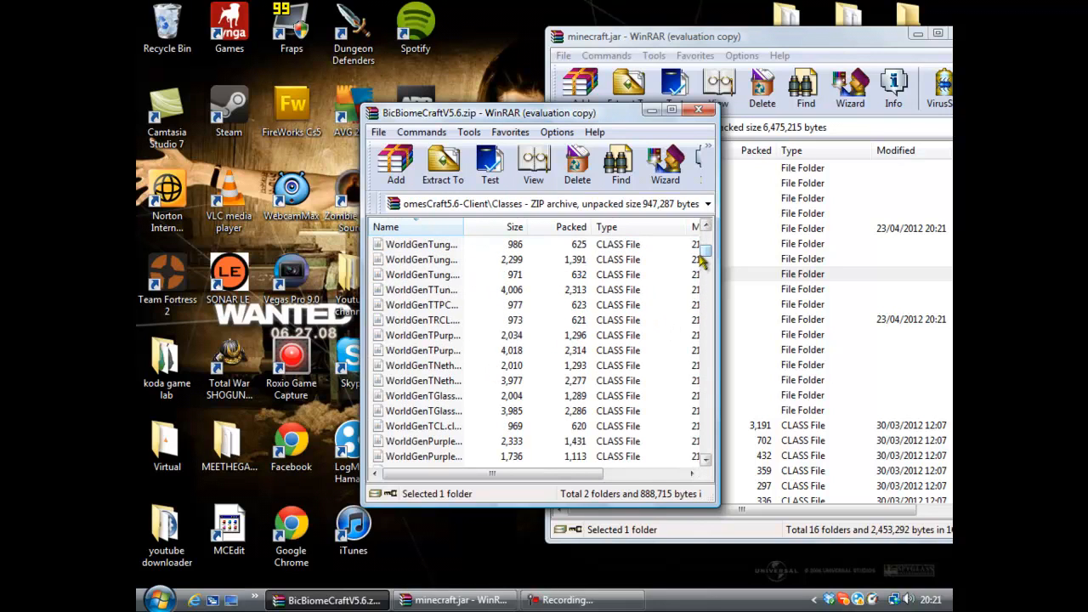
scroll(down, 3)
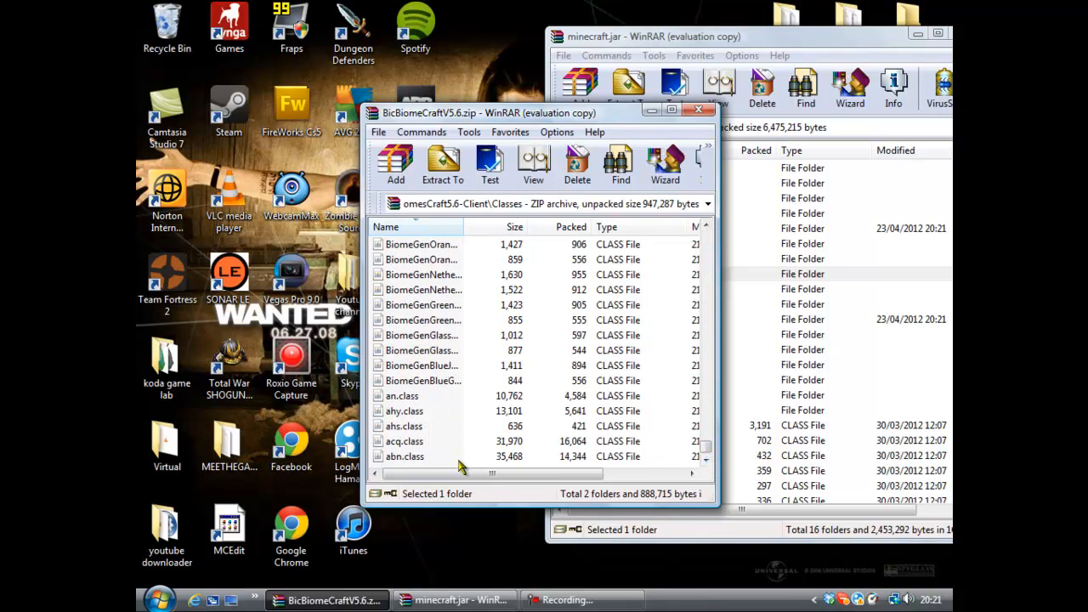
key(ctrl+a)
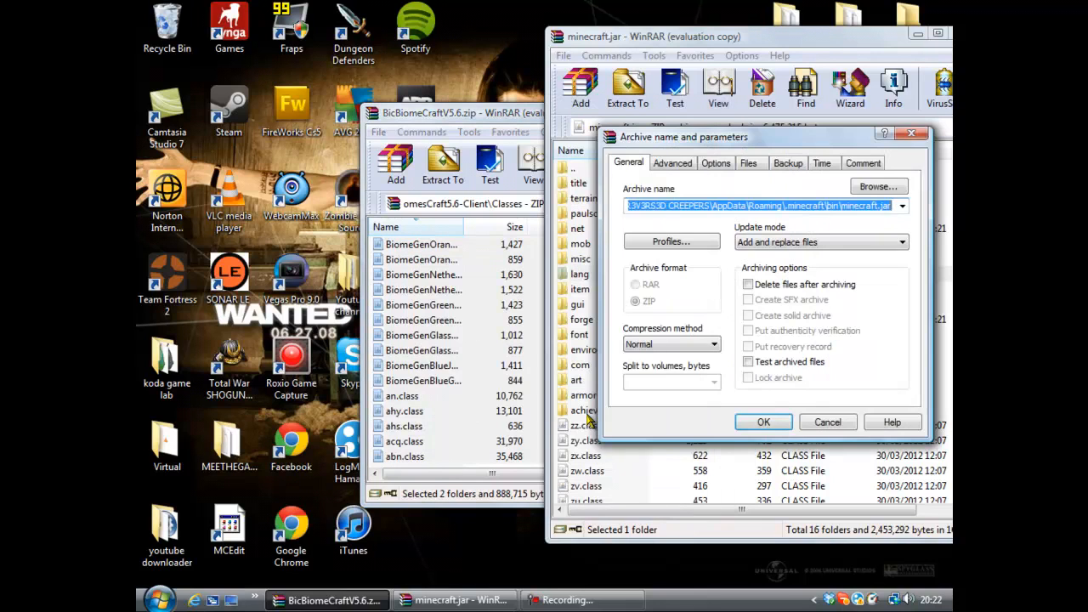
click(763, 422)
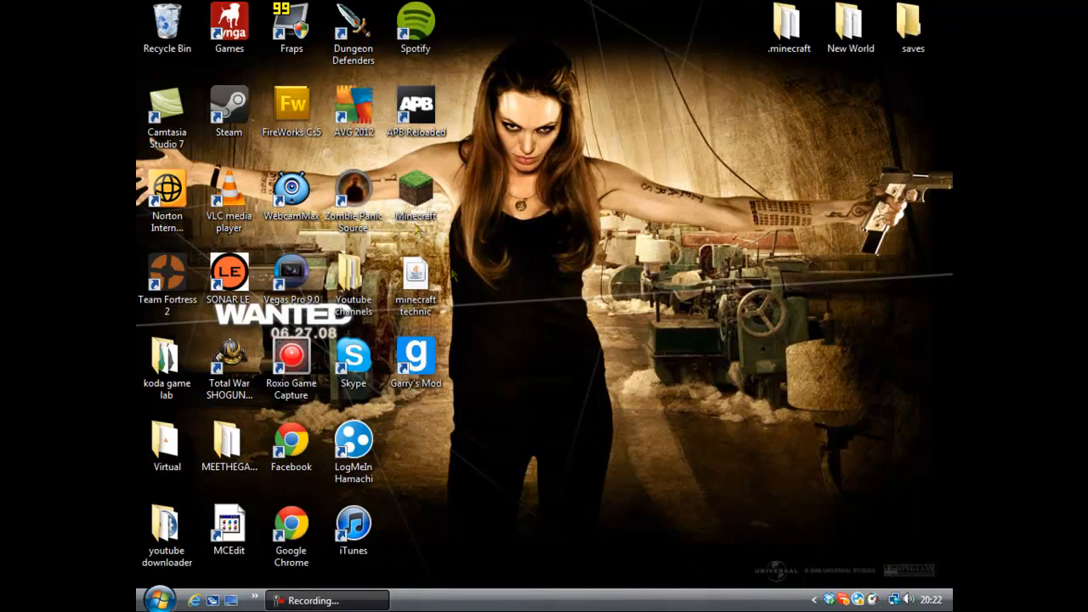
- Launch Minecraft from the desktop shortcut, log in, and enter Singleplayer
double_click(415, 191)
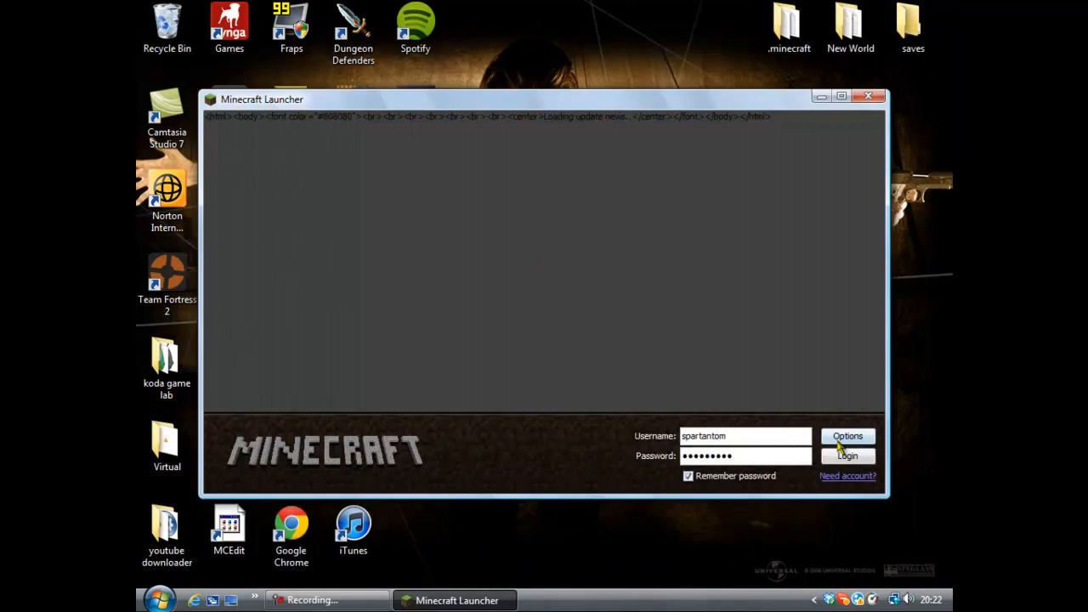
click(847, 456)
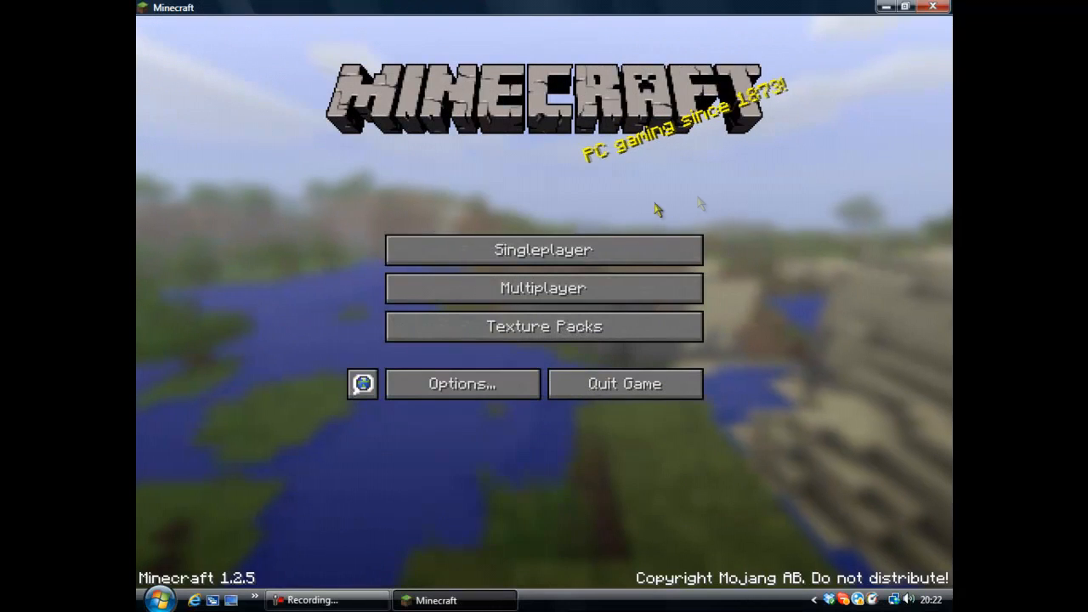
click(544, 249)
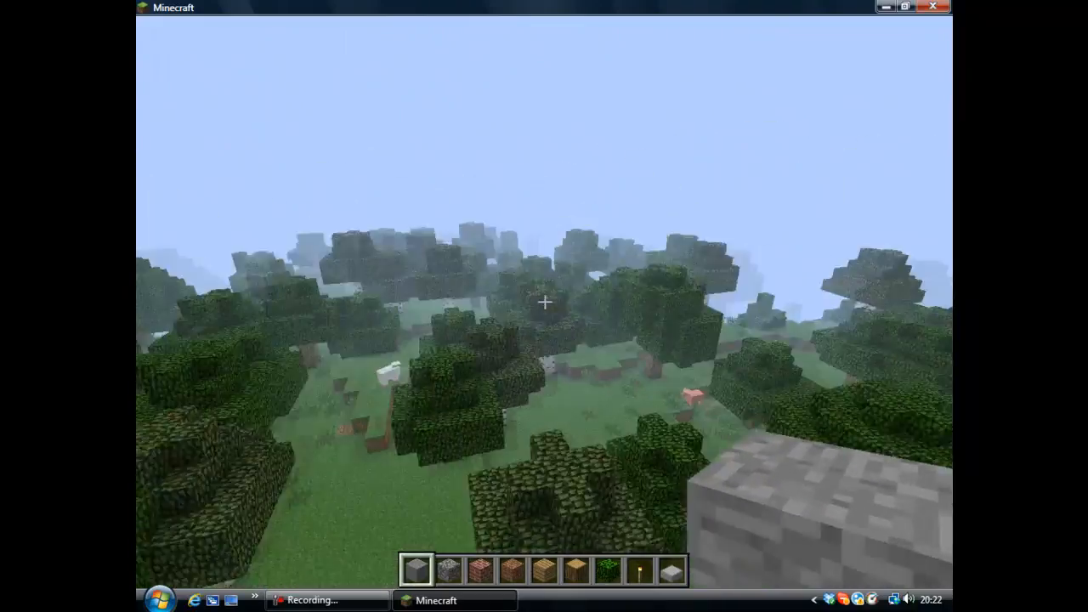
- Pause the game and set Render Distance to Far in Video Settings
key(Escape)
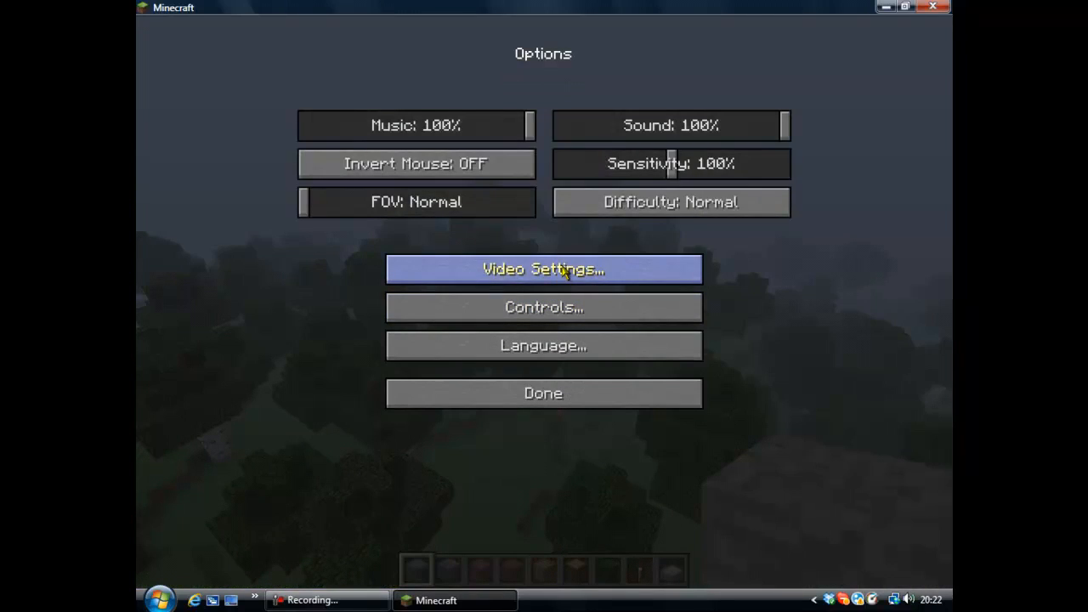
click(543, 269)
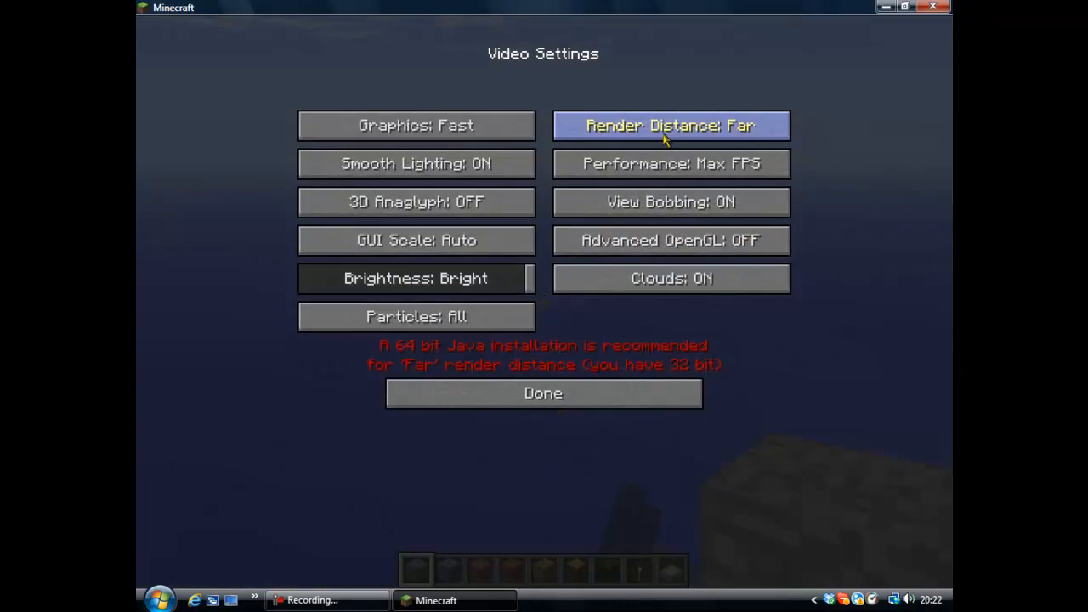
click(542, 393)
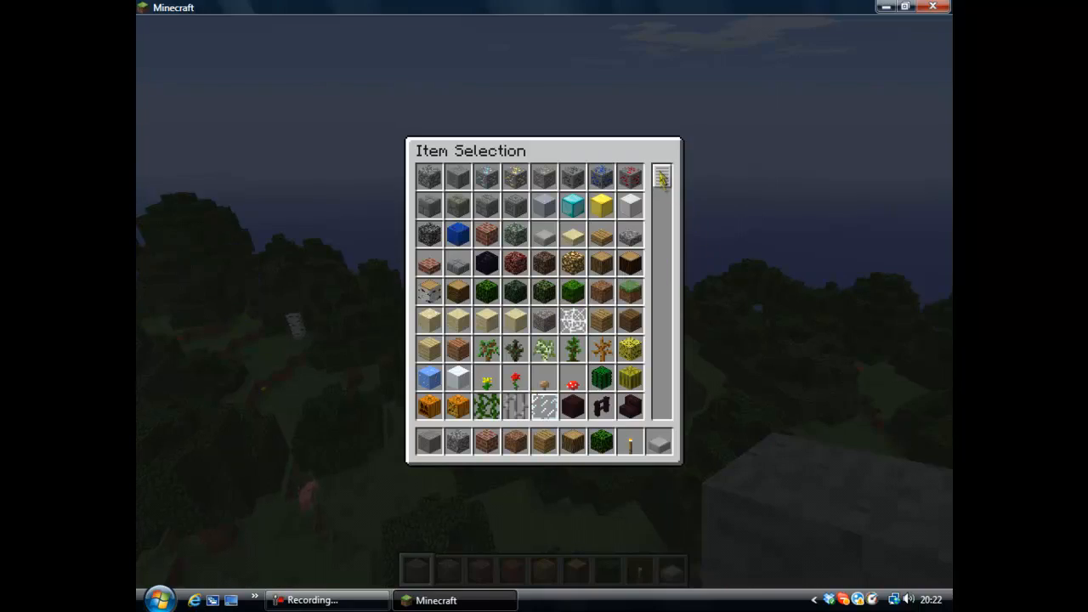
- Scroll the creative item list through mod items like Skinkium Legs, then close it
scroll(down, 3)
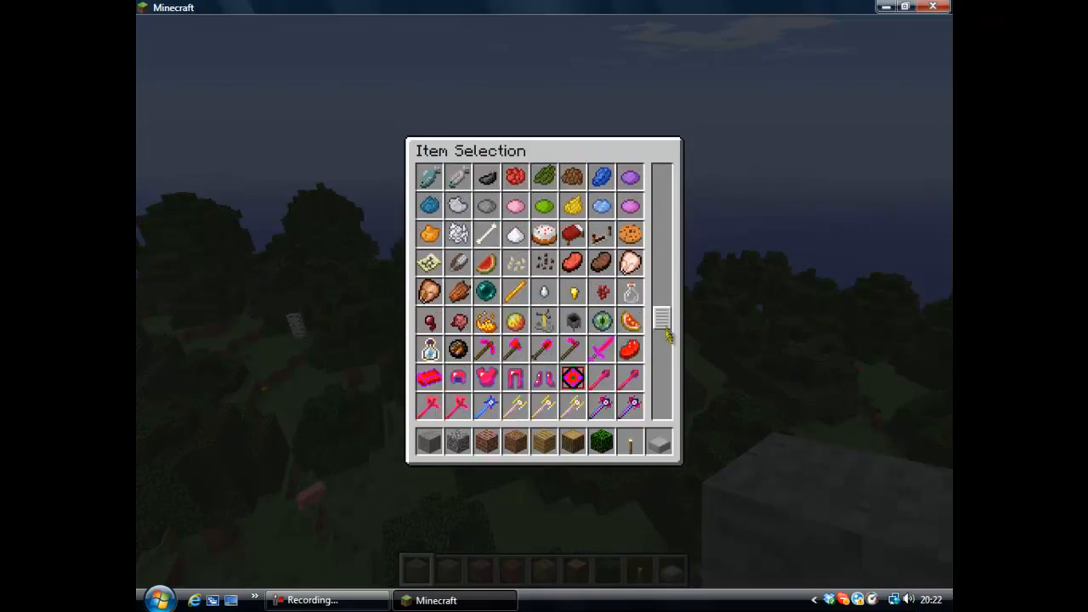
scroll(down, 3)
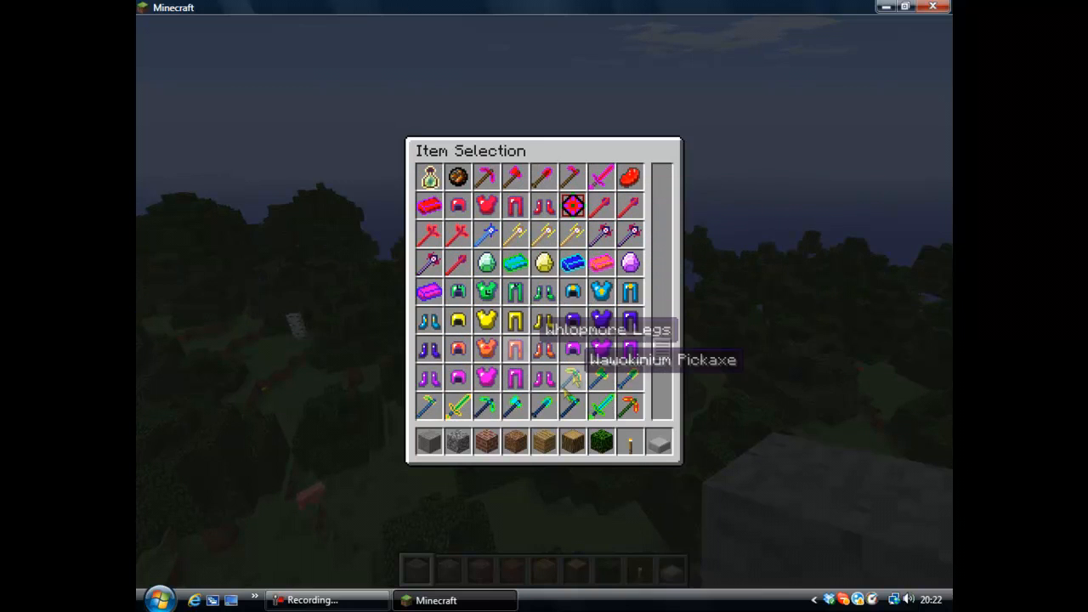
mouse_move(627, 422)
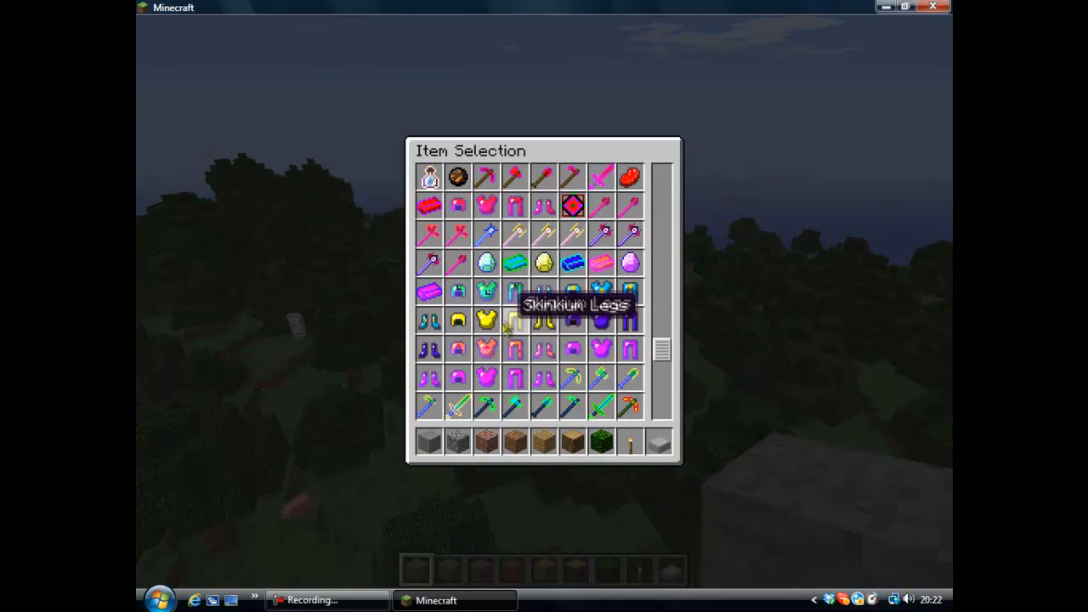
mouse_move(457, 238)
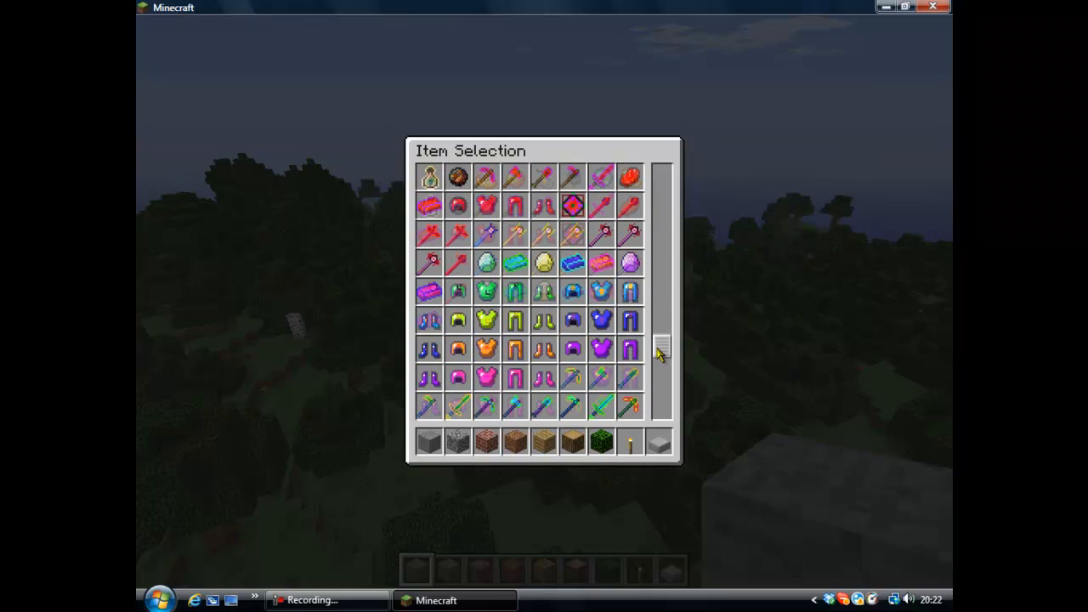
scroll(down, 3)
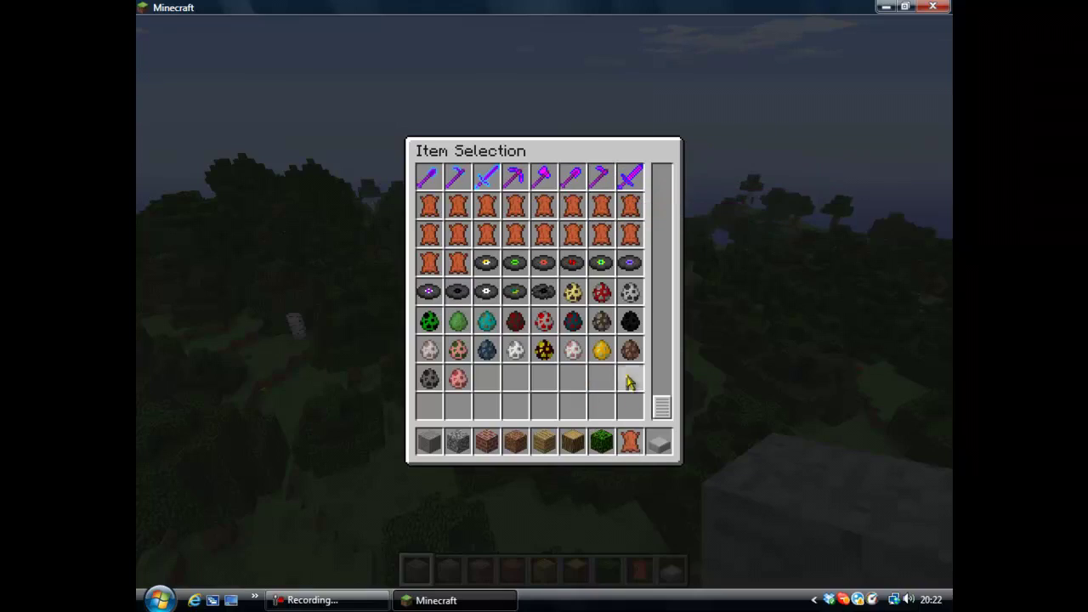
key(Escape)
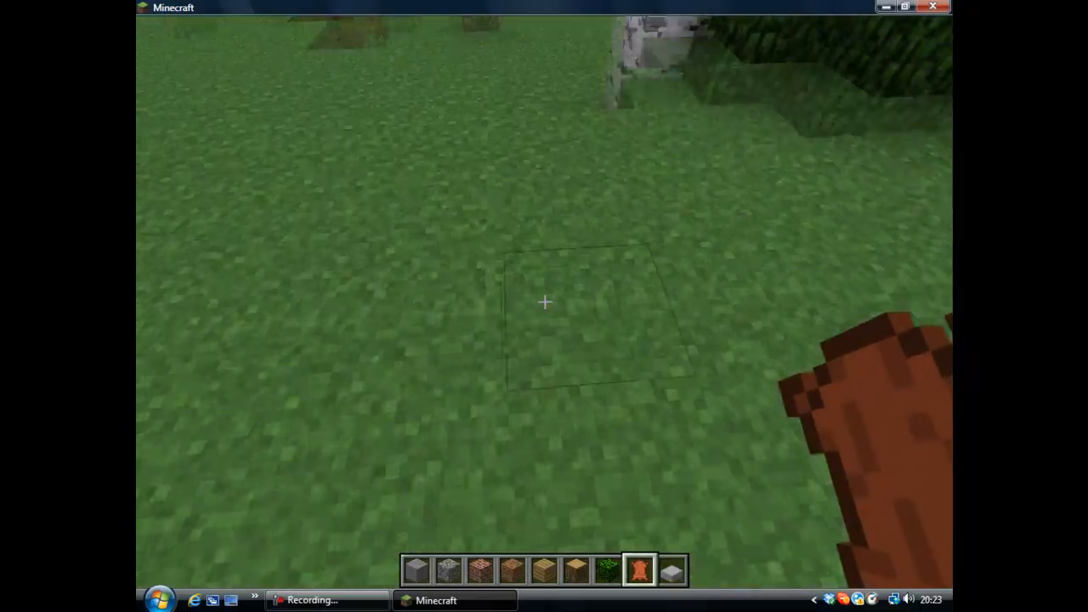
- Pause the game and choose Save and Quit to Title
key(Escape)
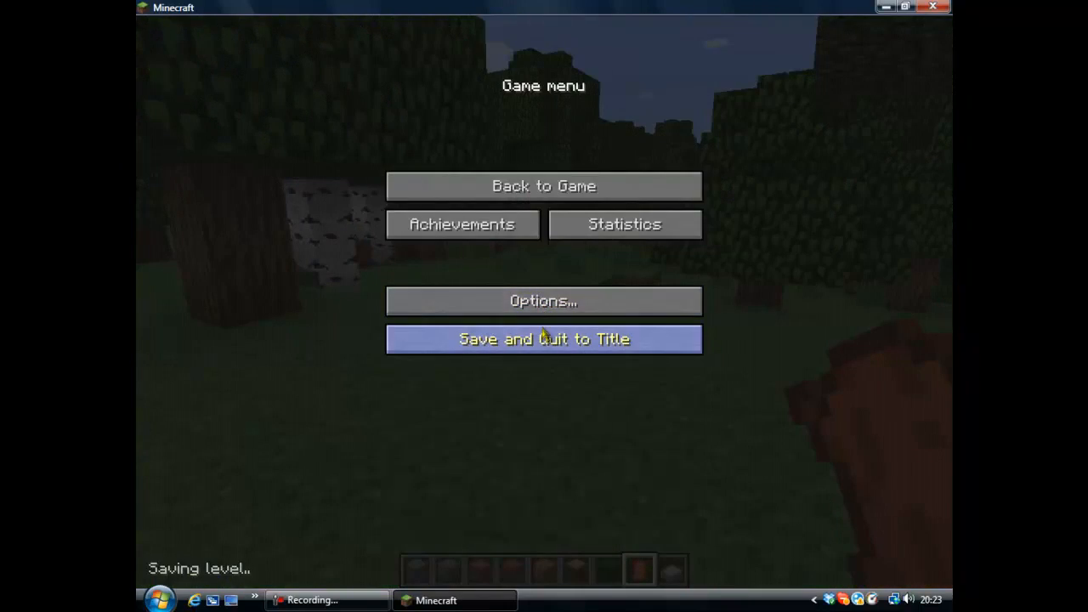
click(543, 339)
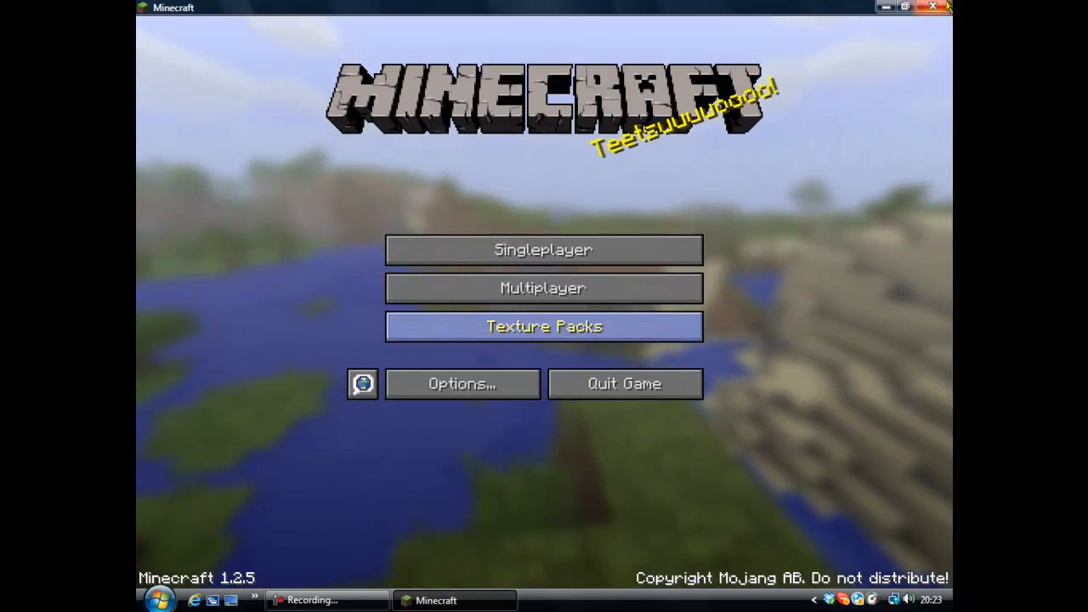
mouse_move(942, 8)
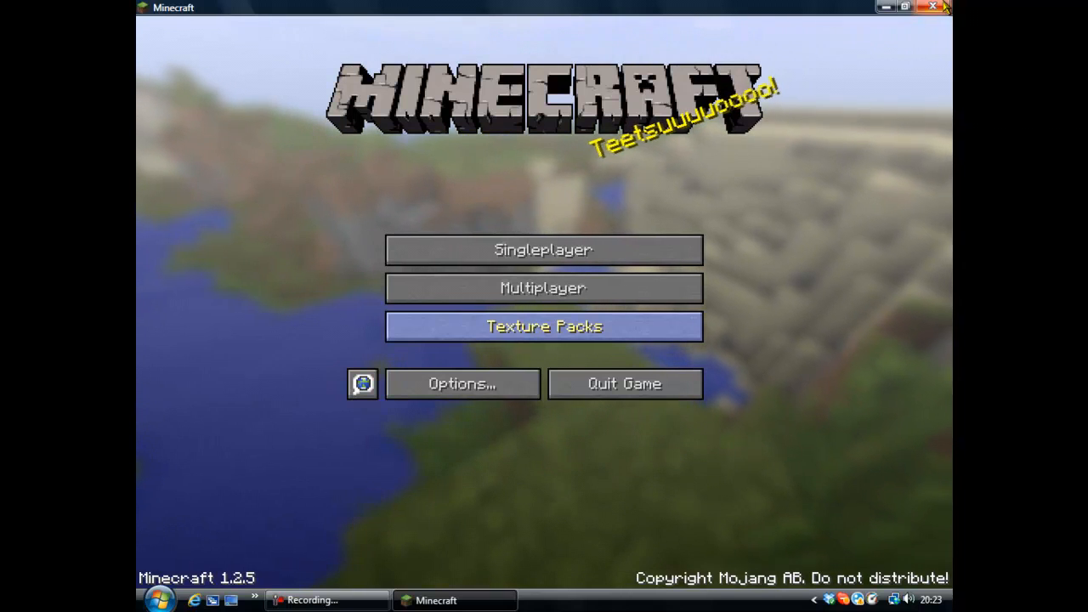
mouse_move(829, 262)
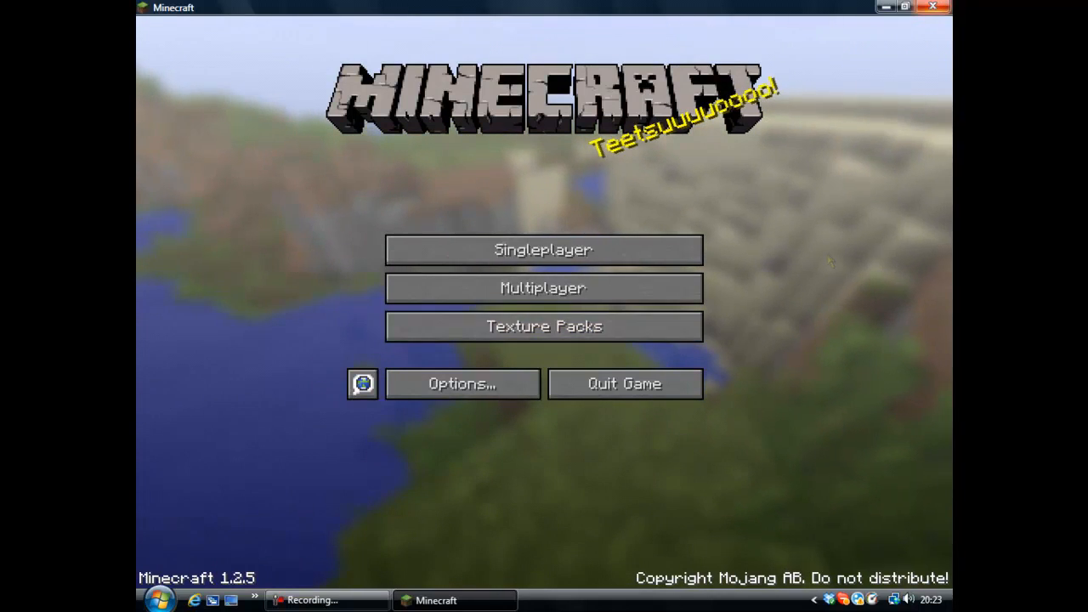
mouse_move(497, 520)
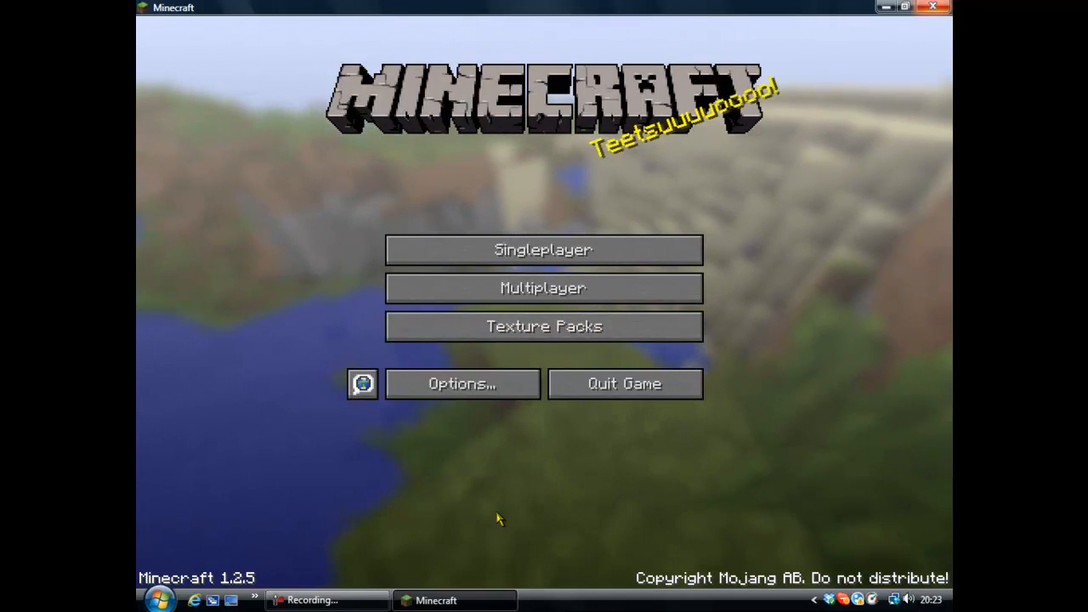